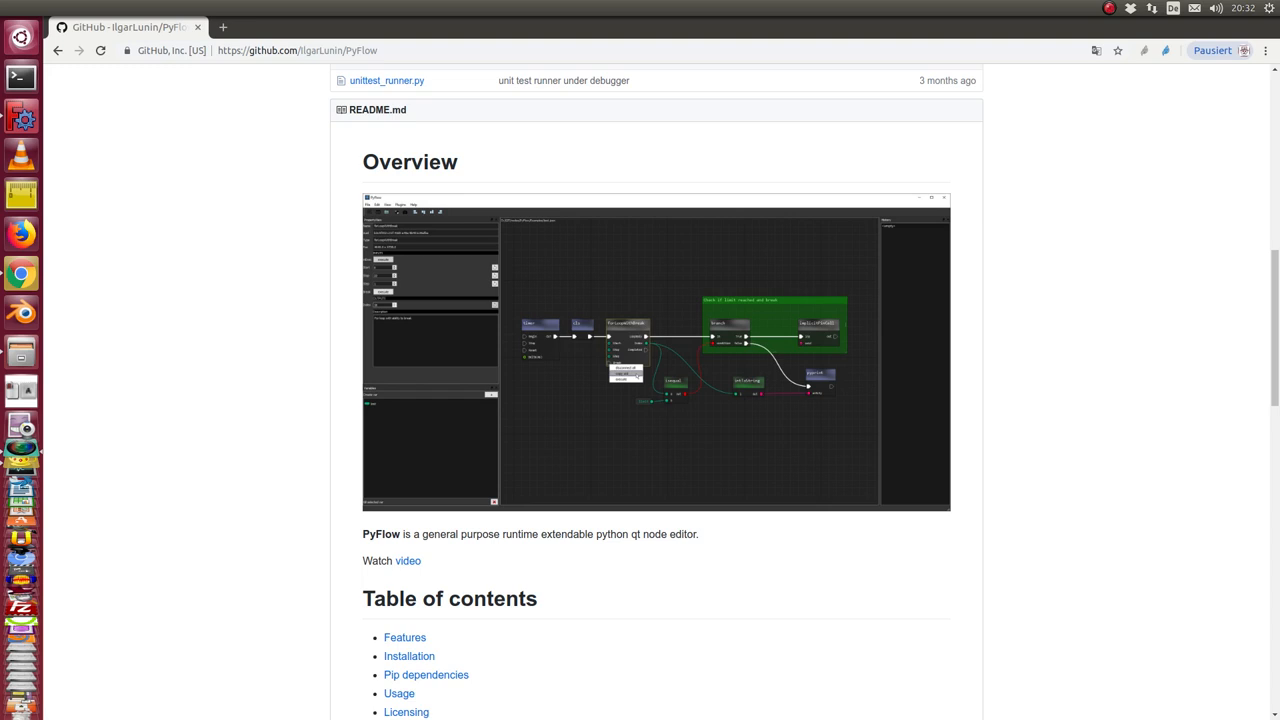
pyautogui.moveTo(383, 90)
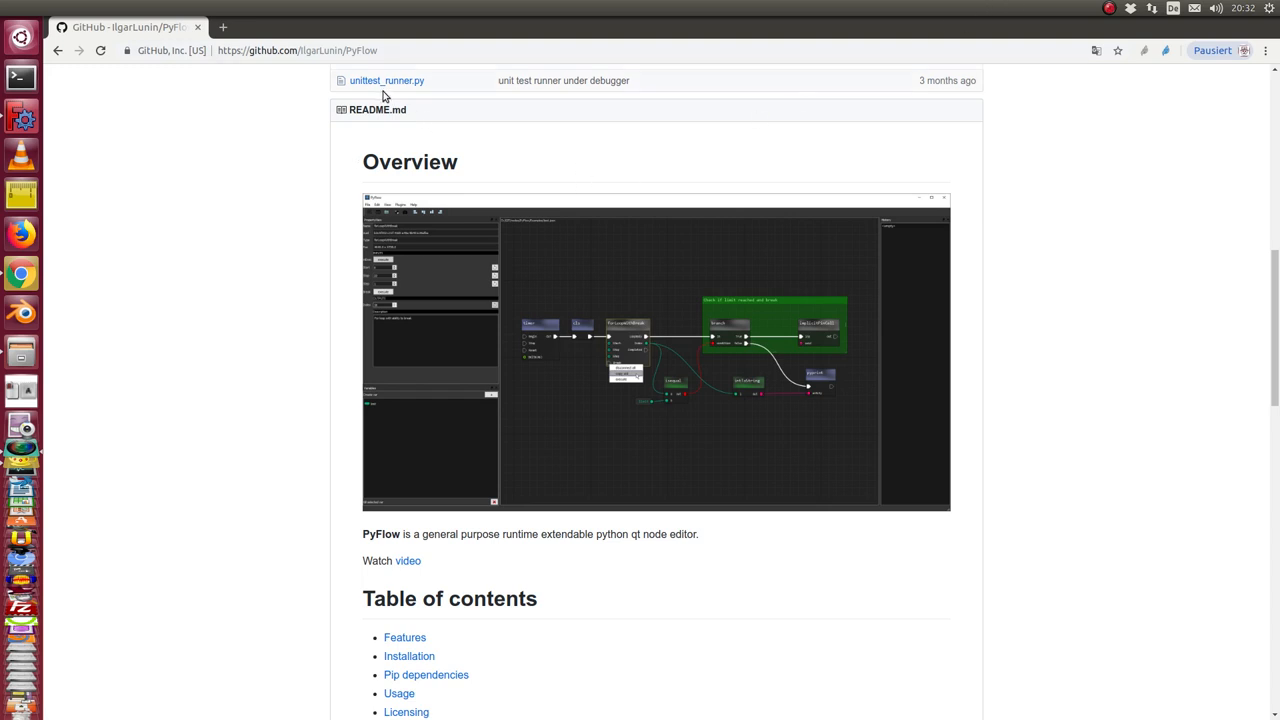
pyautogui.moveTo(312, 83)
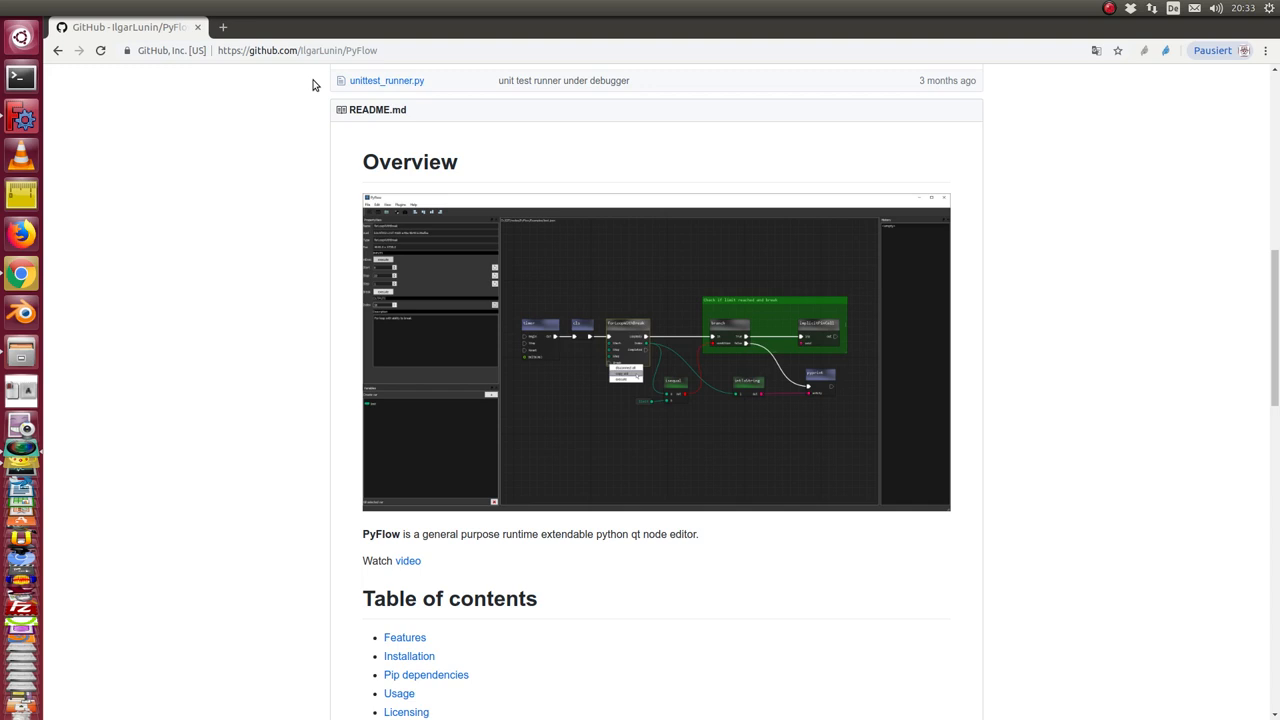
pyautogui.moveTo(714, 354)
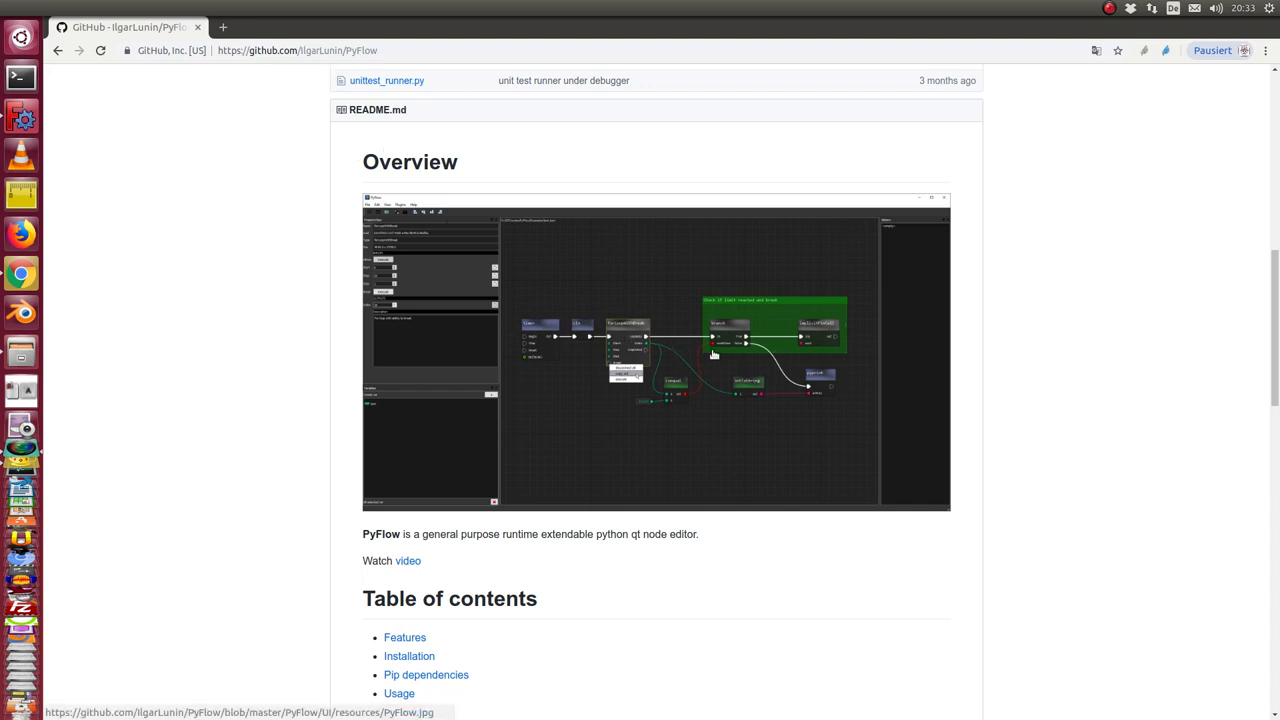
pyautogui.moveTo(853, 429)
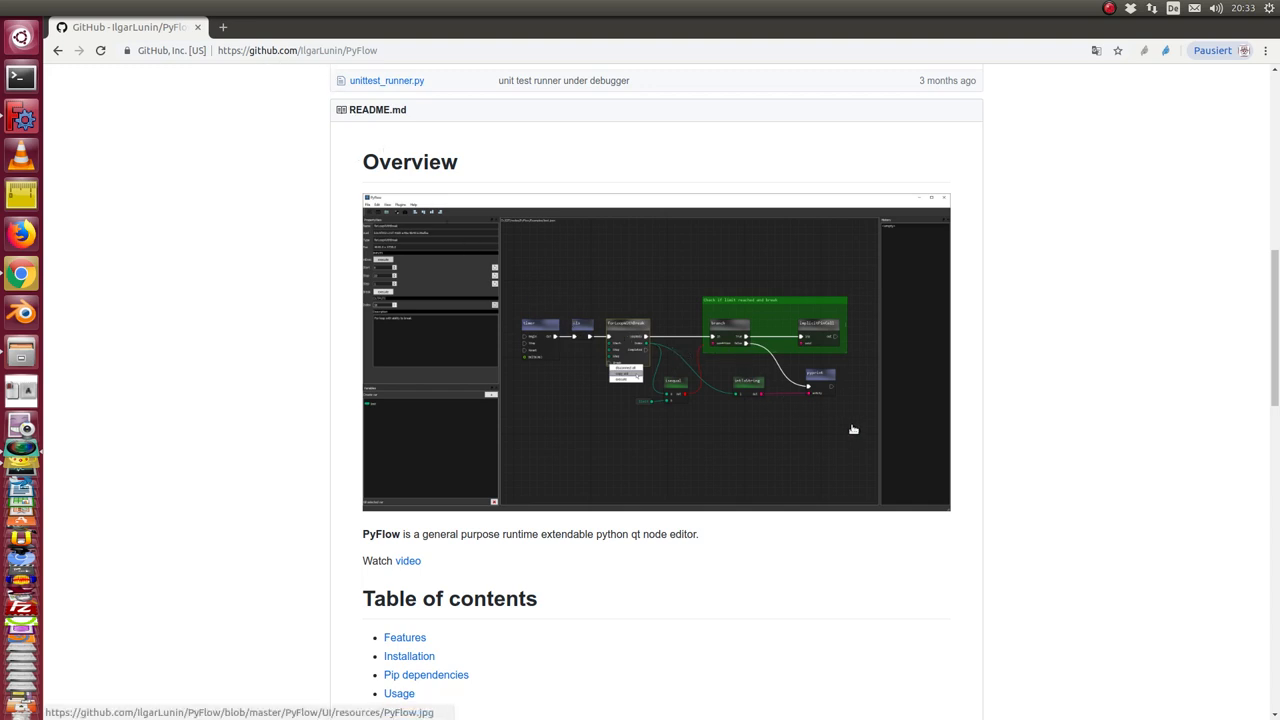
pyautogui.moveTo(683, 413)
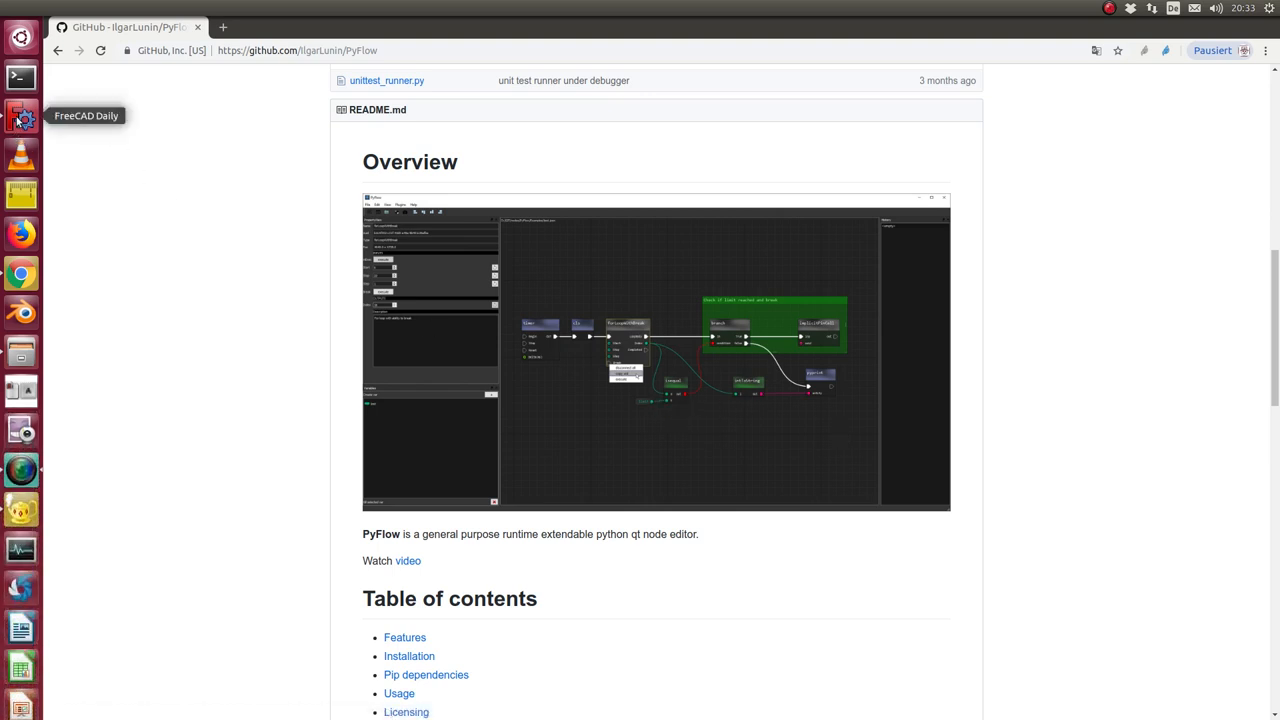
# Switch to FreeCAD, show the Python console, and check the 0.18 About version details.
pyautogui.click(21, 117)
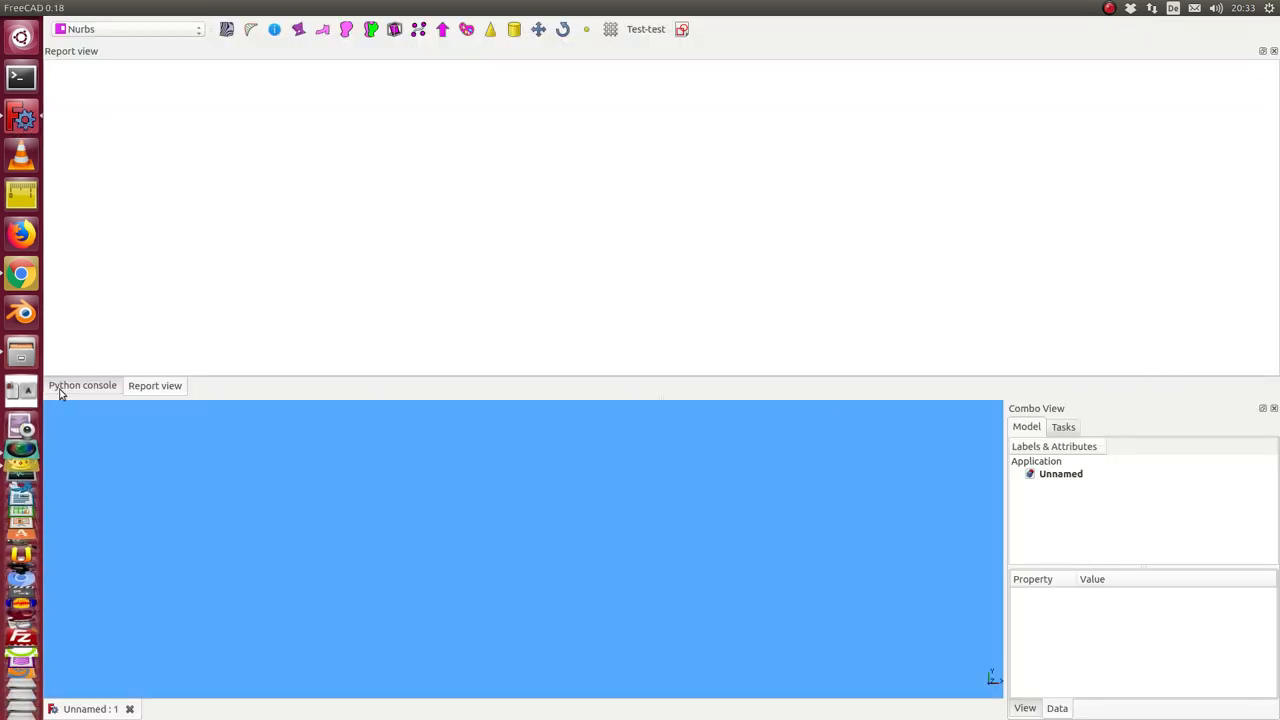
pyautogui.click(82, 385)
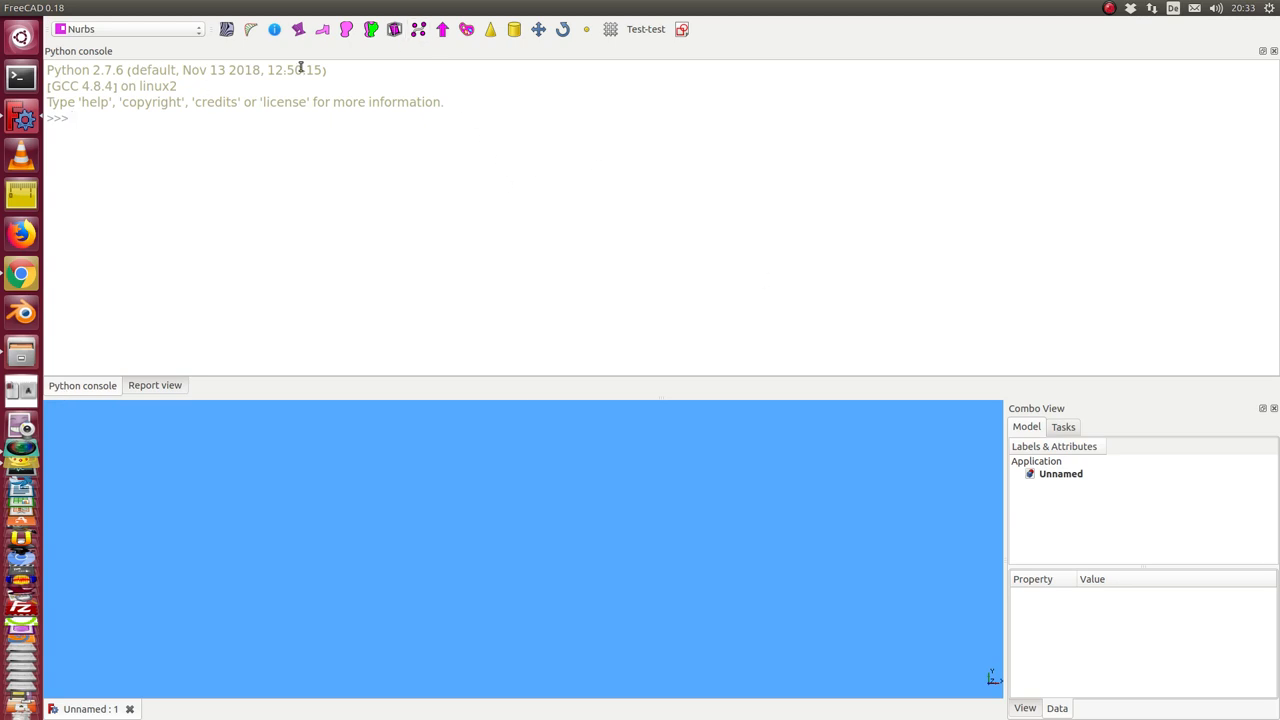
pyautogui.click(884, 8)
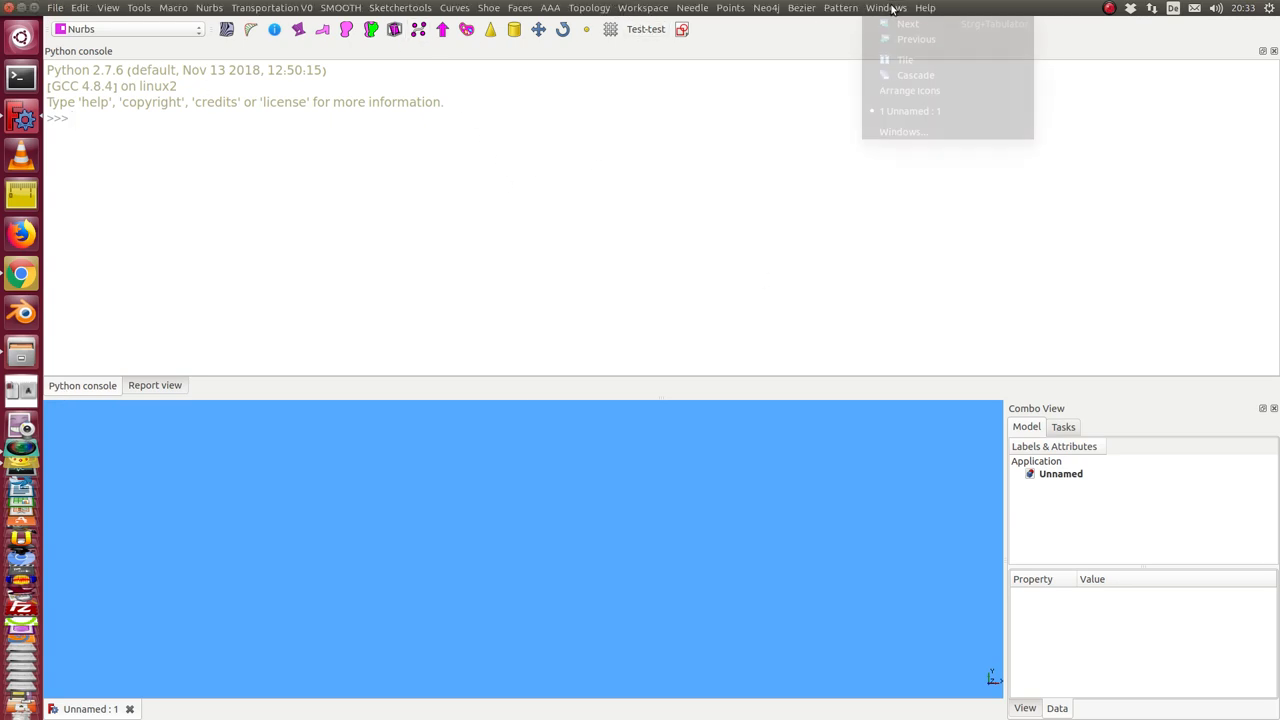
pyautogui.click(924, 8)
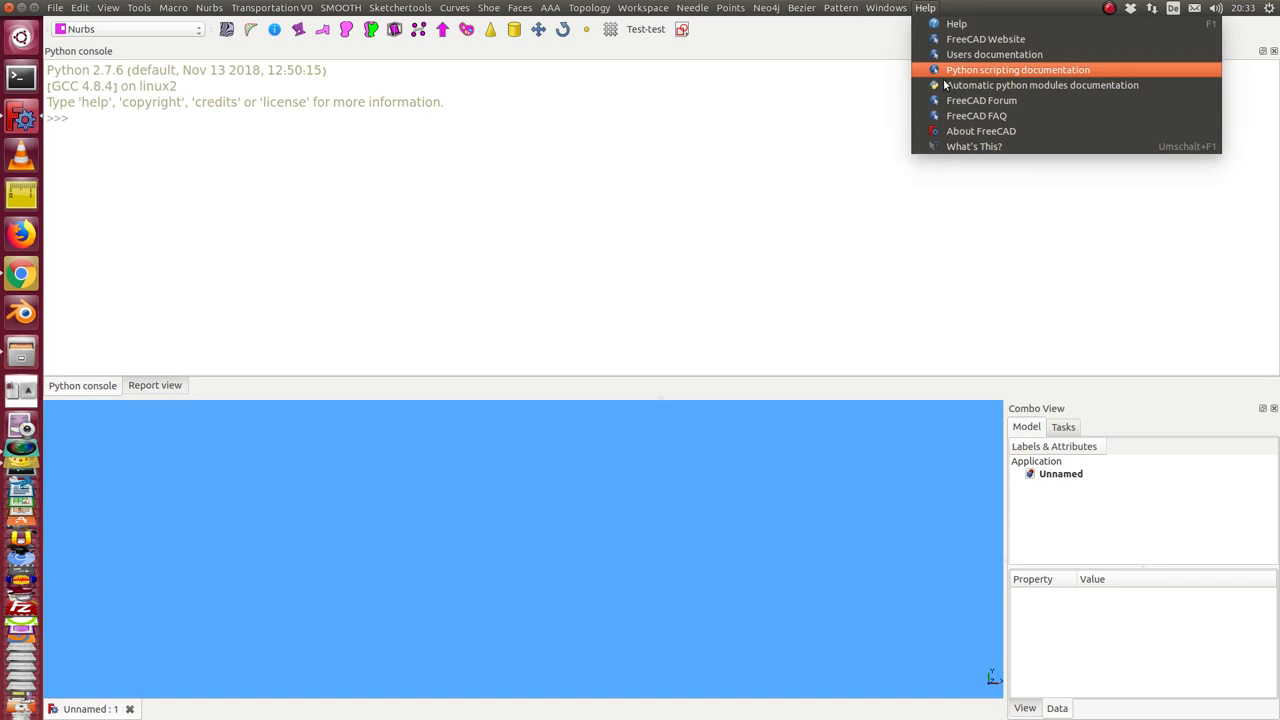
pyautogui.click(980, 131)
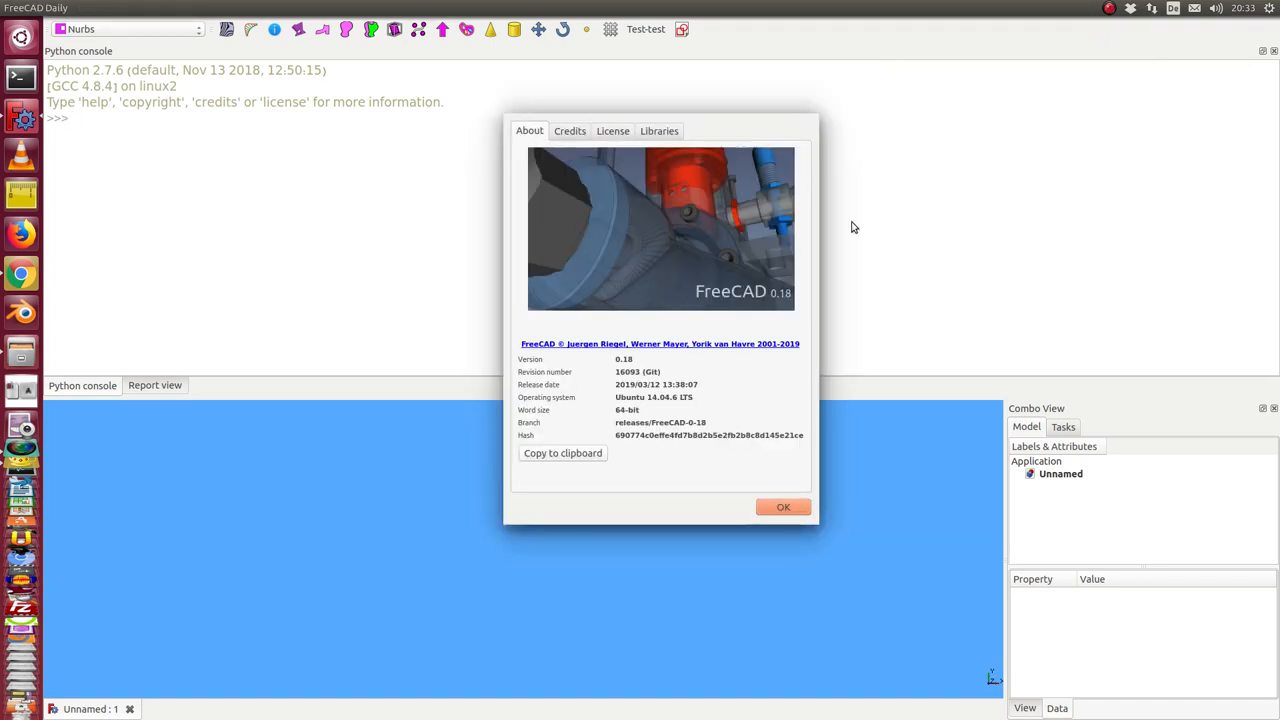
pyautogui.moveTo(618, 383)
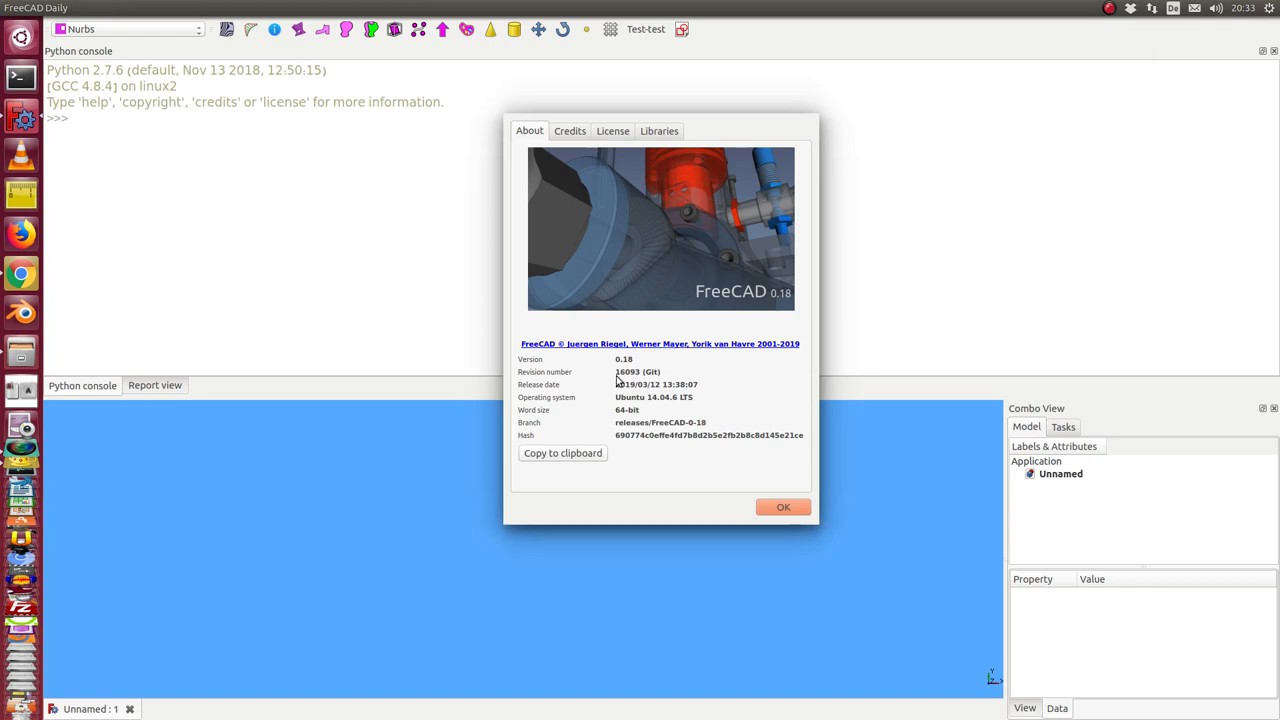
pyautogui.moveTo(648, 383)
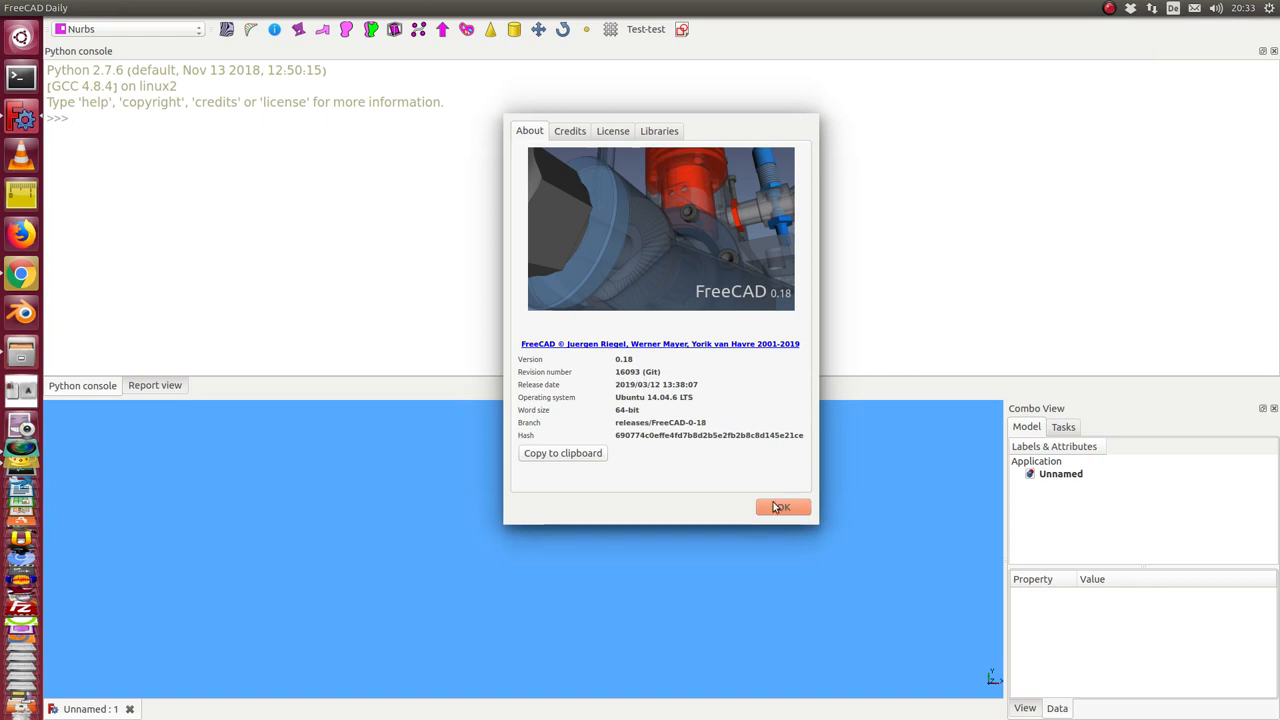
pyautogui.click(781, 507)
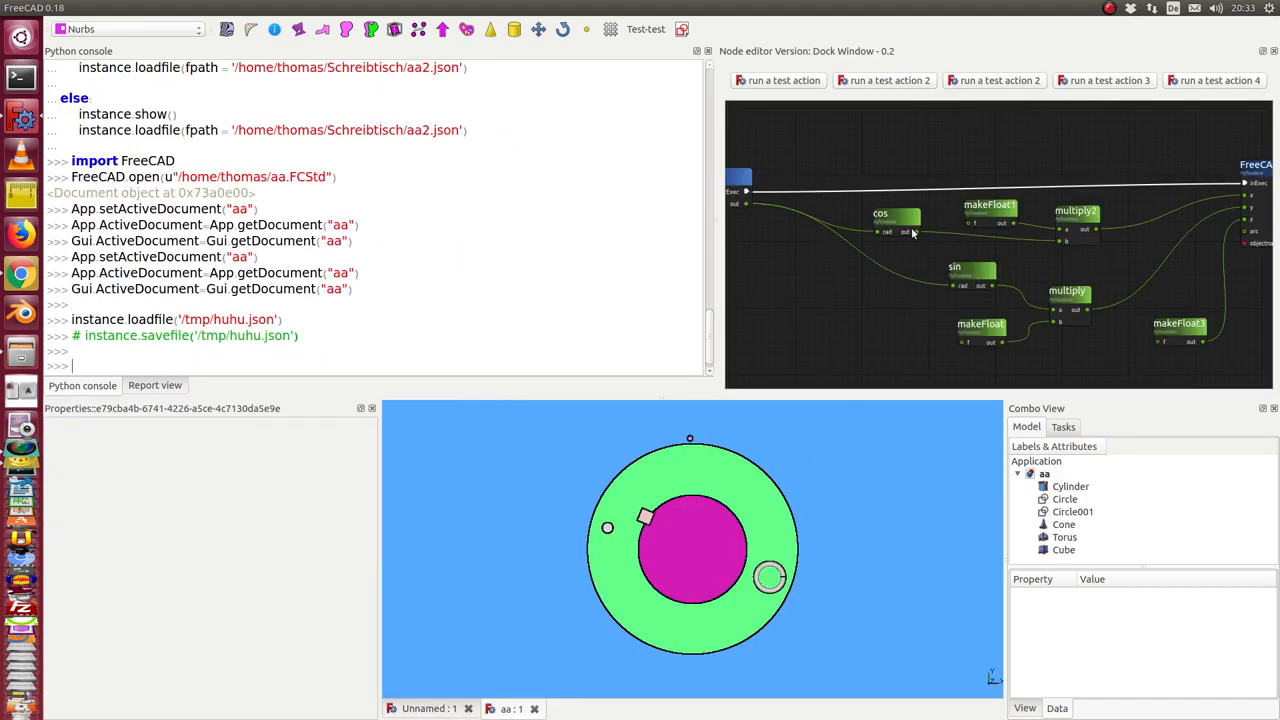
pyautogui.moveTo(702, 216)
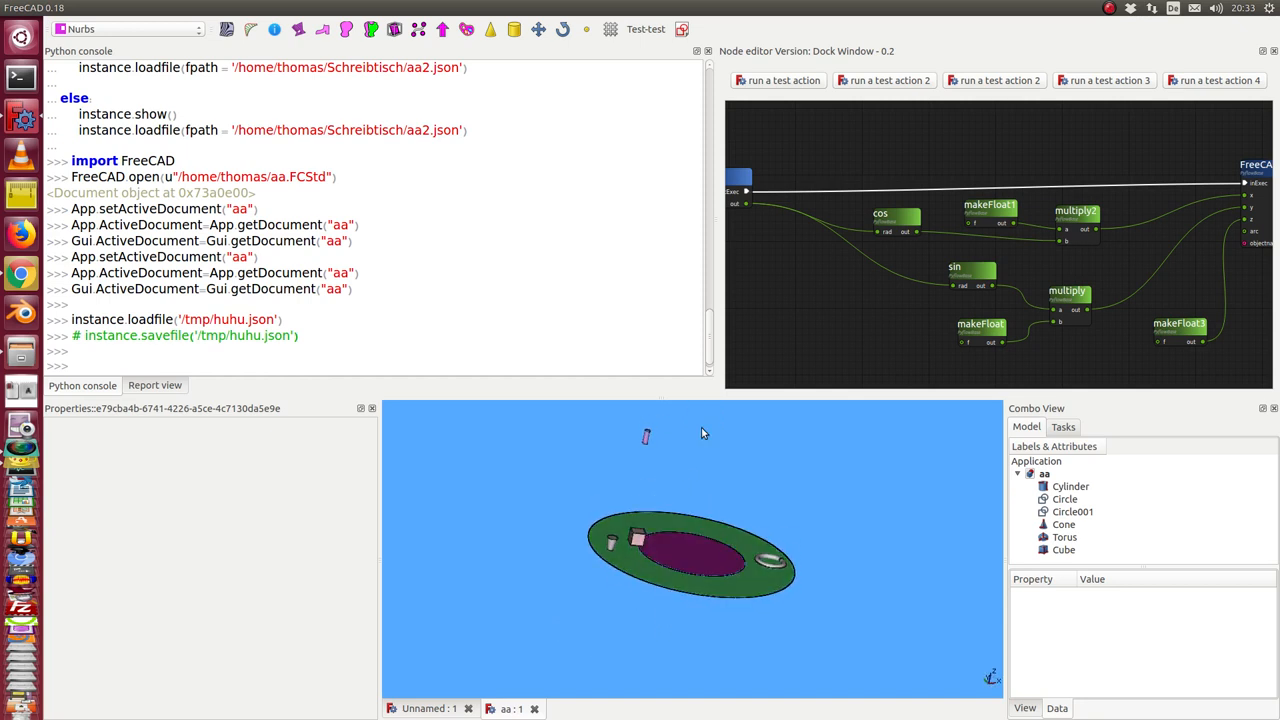
pyautogui.moveTo(732, 238)
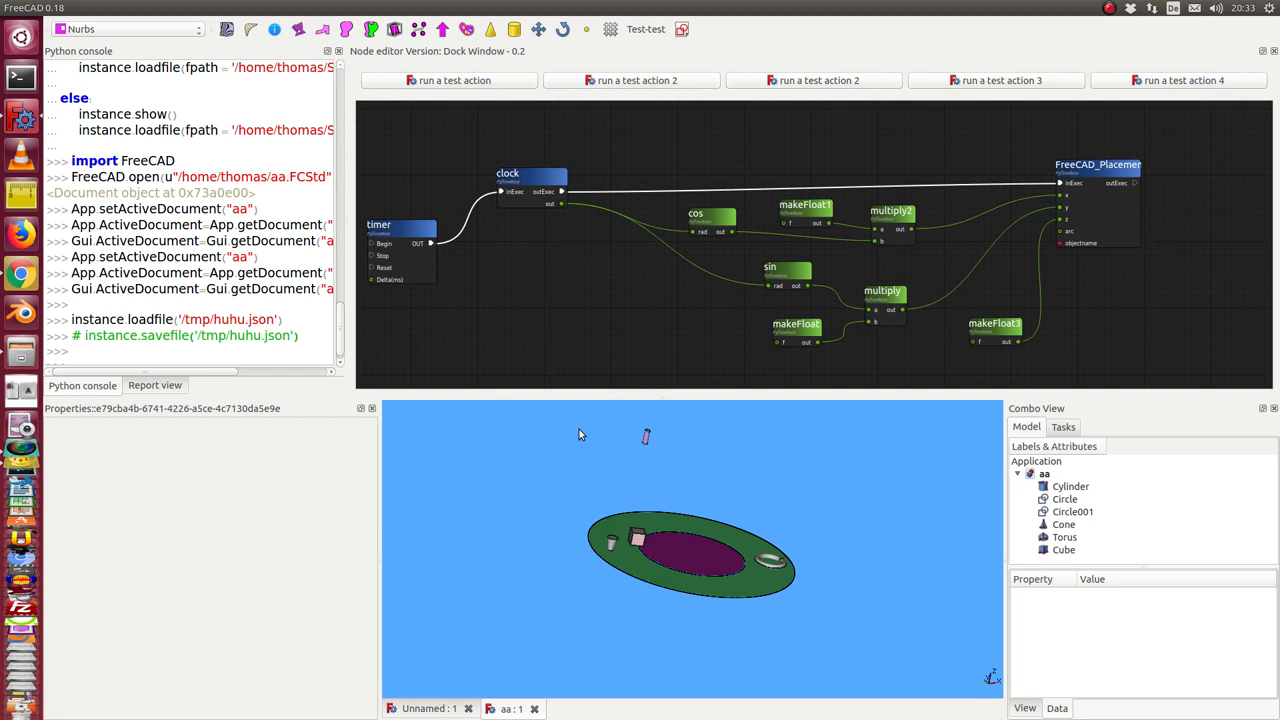
pyautogui.moveTo(418, 238)
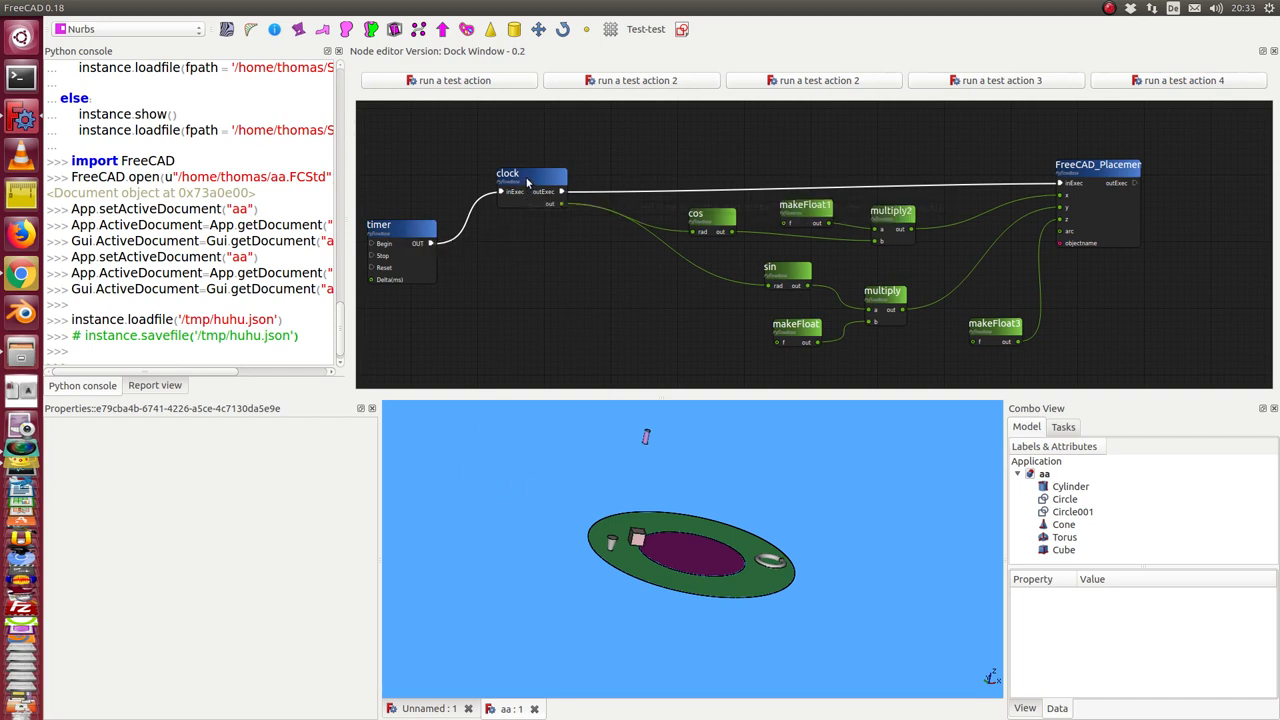
pyautogui.moveTo(528, 186)
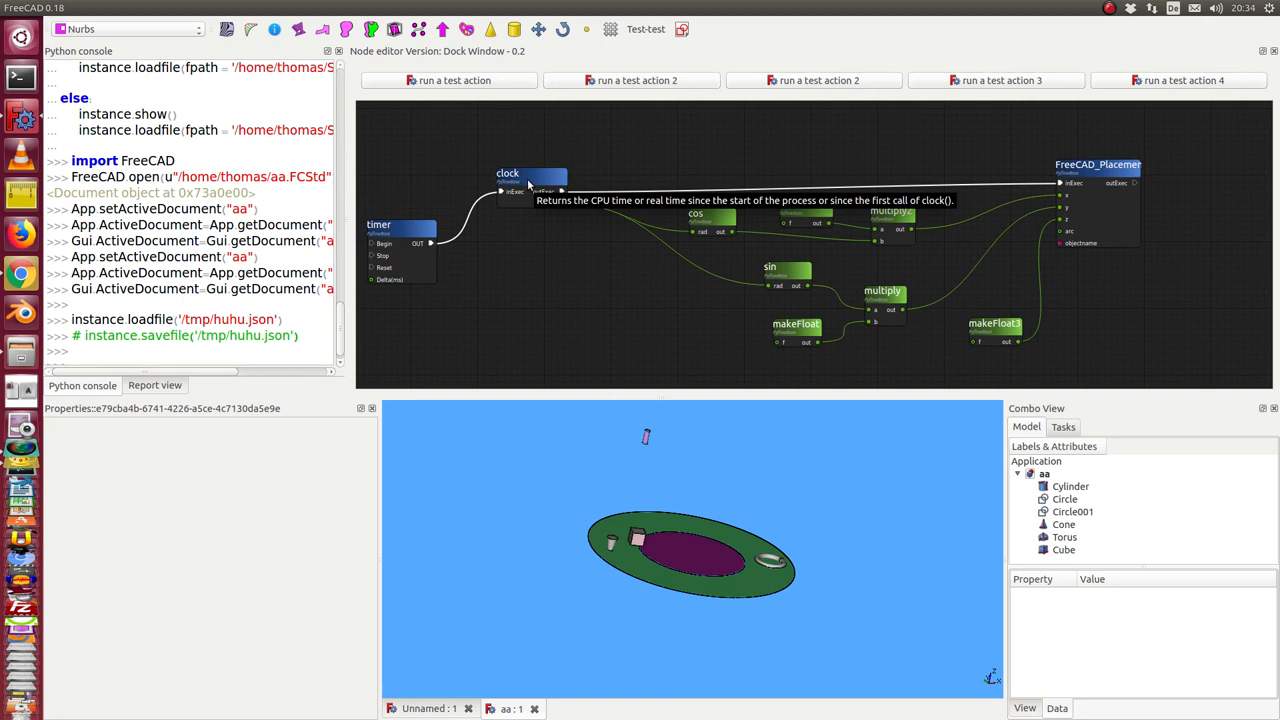
pyautogui.moveTo(705, 238)
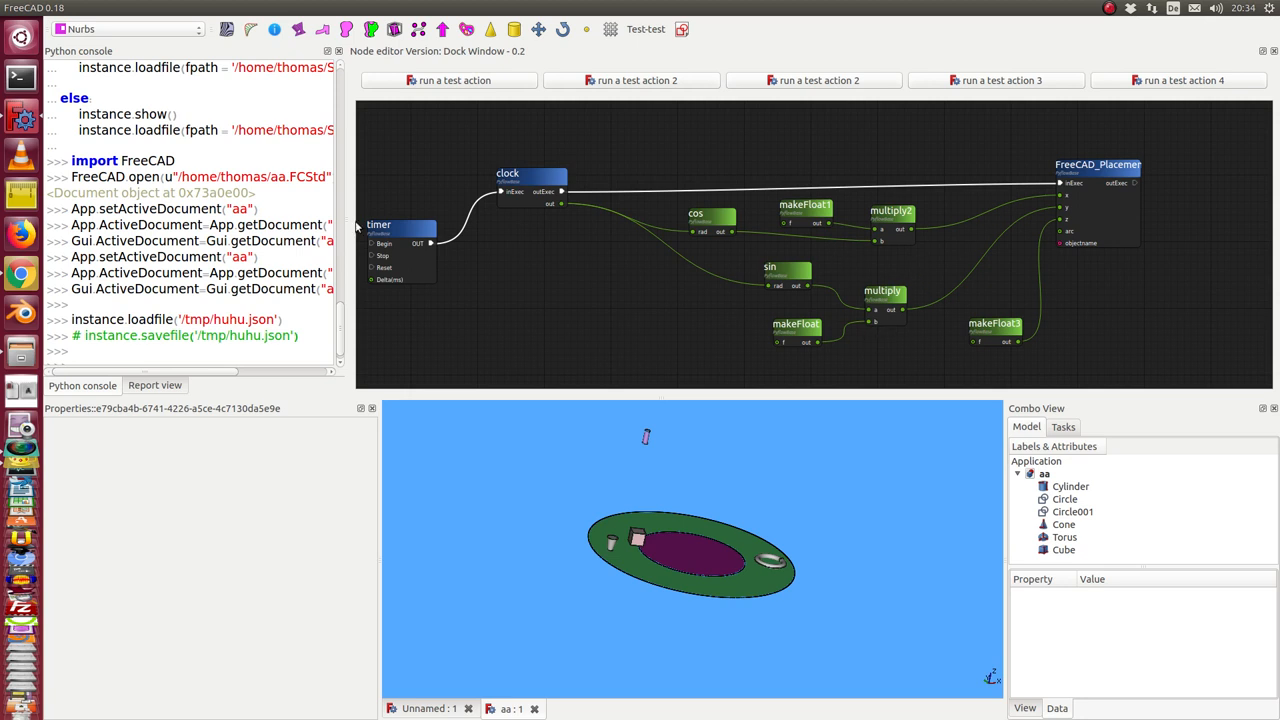
# Show the timer node's Begin and Delta(ms) properties alongside the Report view.
pyautogui.click(385, 253)
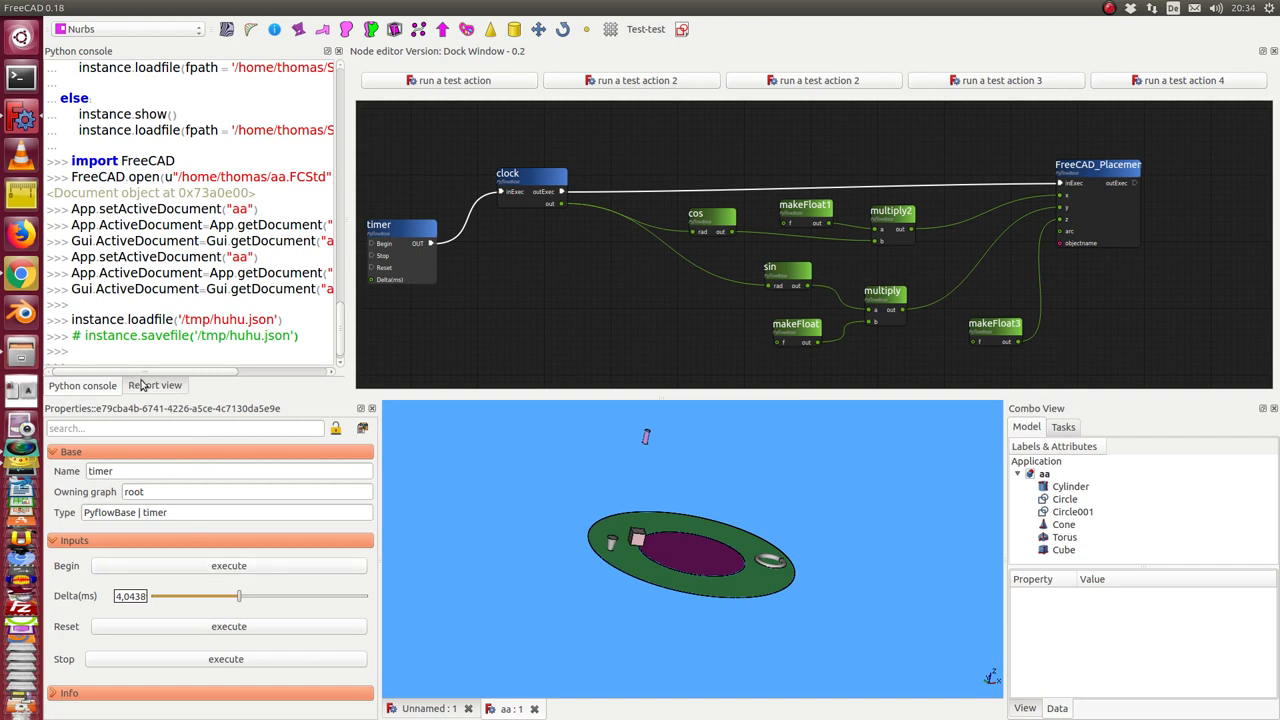
pyautogui.click(155, 385)
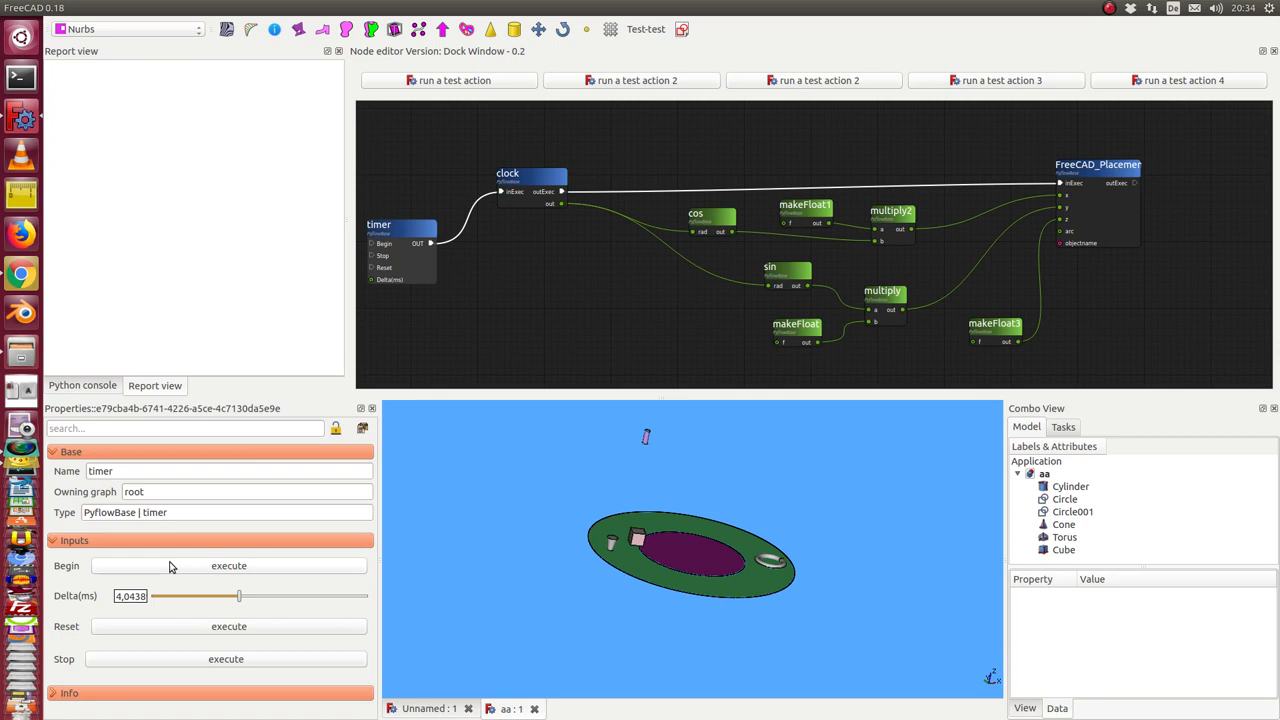
pyautogui.moveTo(172, 573)
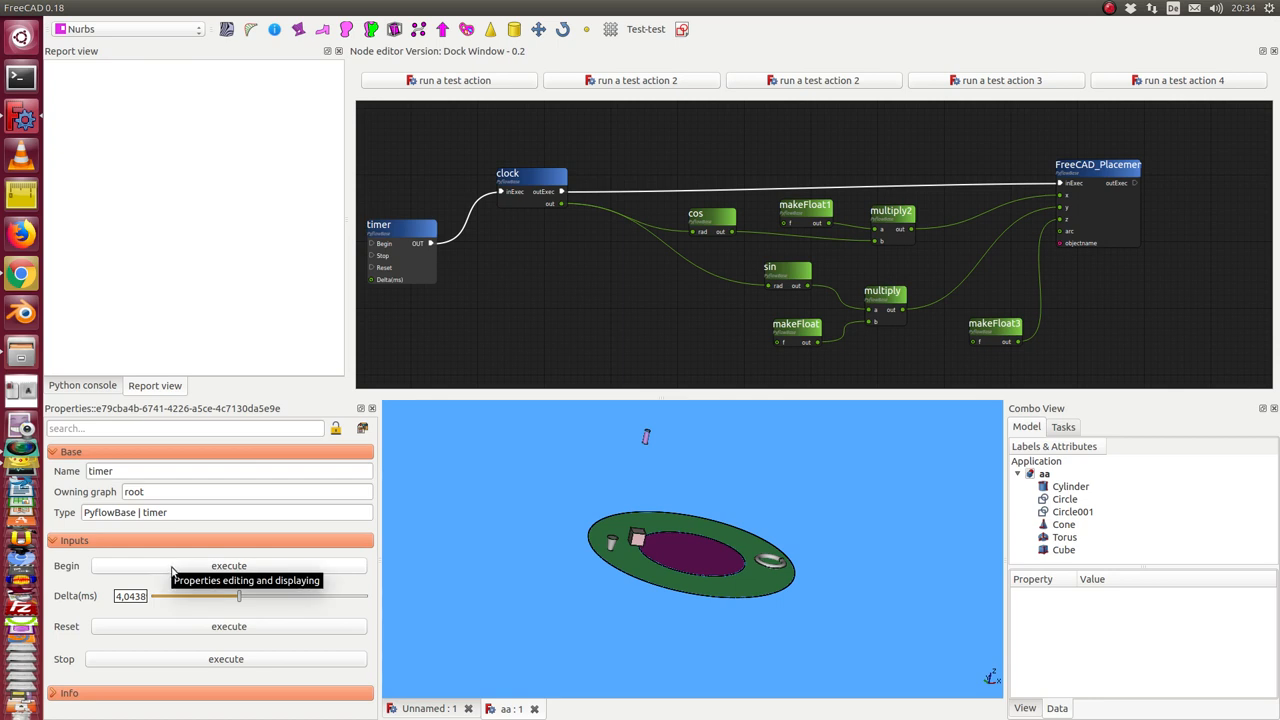
# Execute the timer's Begin action to animate the box and log x/y coordinates.
pyautogui.click(228, 565)
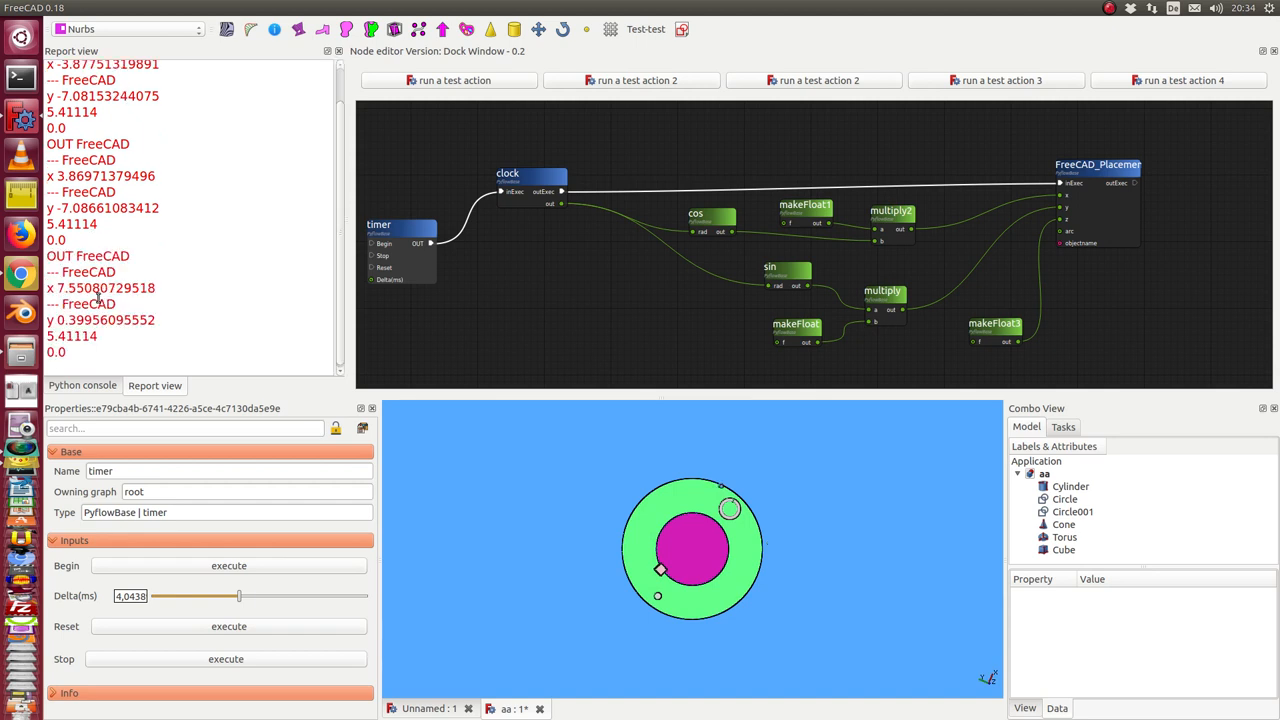
pyautogui.moveTo(78, 608)
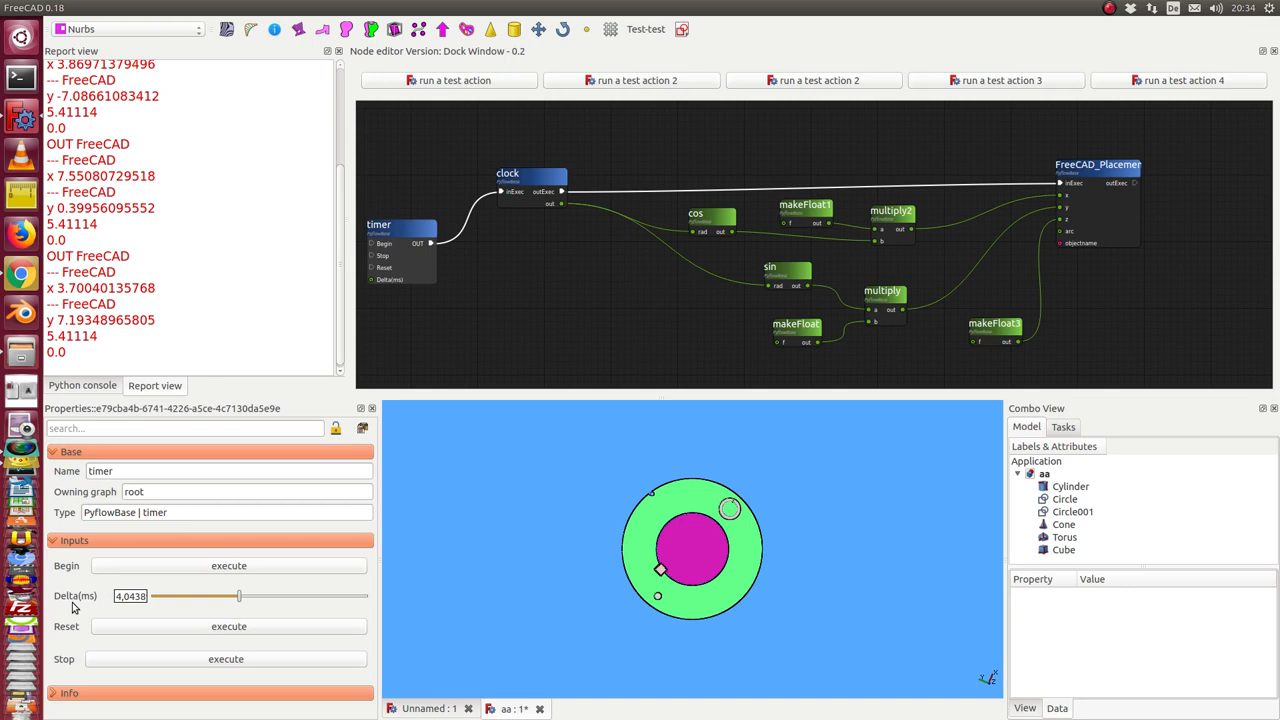
pyautogui.moveTo(80, 605)
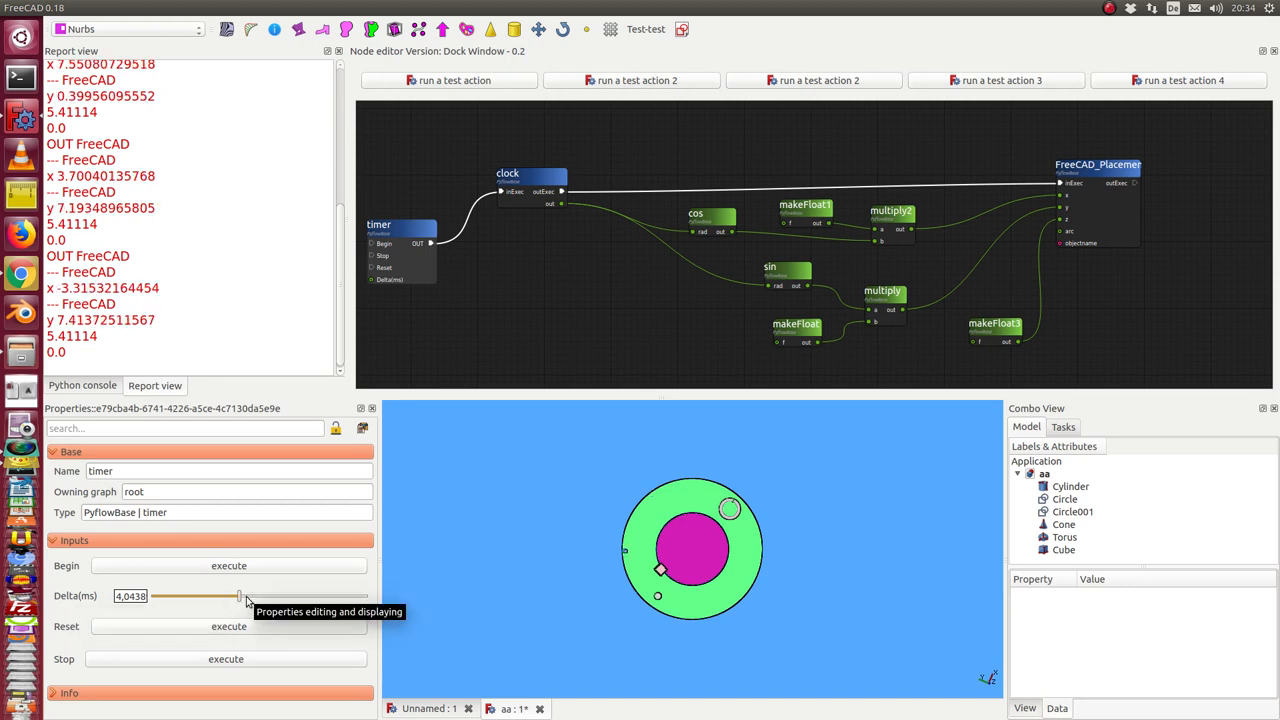
# Lower the timer's Delta(ms) from 4,0438 down to zero while animating.
pyautogui.moveTo(238, 596); pyautogui.dragTo(226, 596)
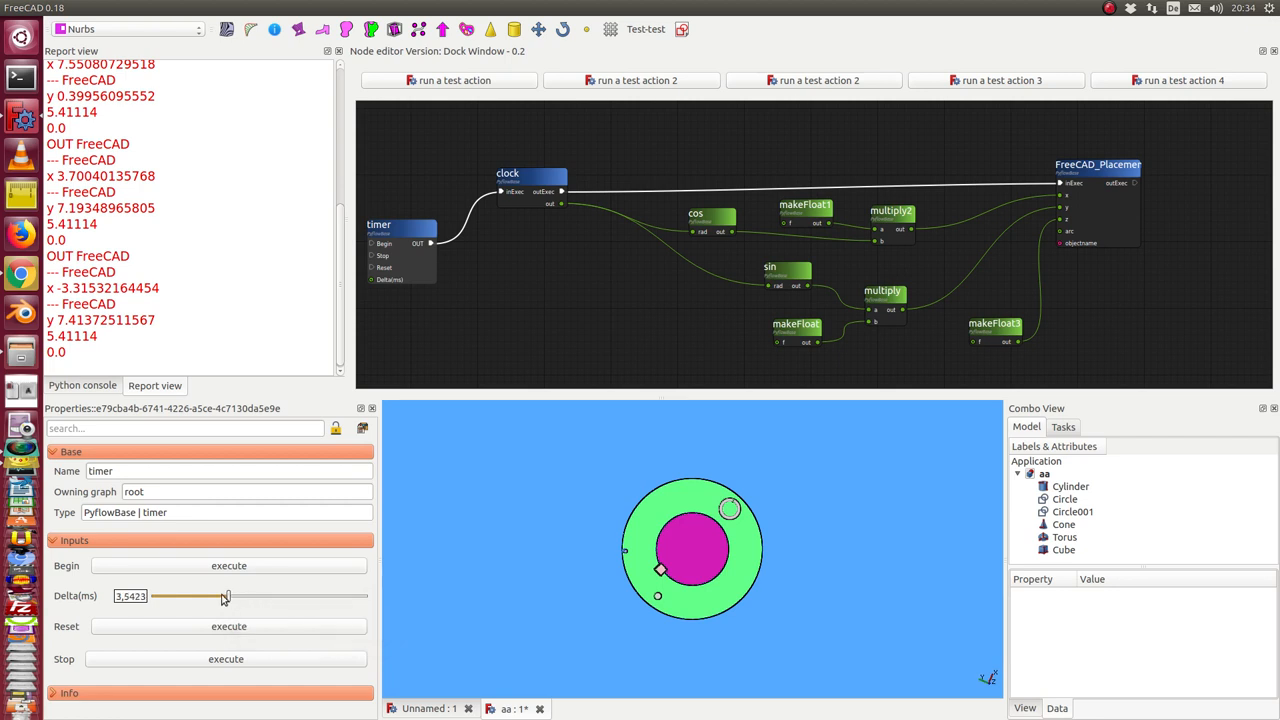
pyautogui.moveTo(225, 596); pyautogui.dragTo(157, 596)
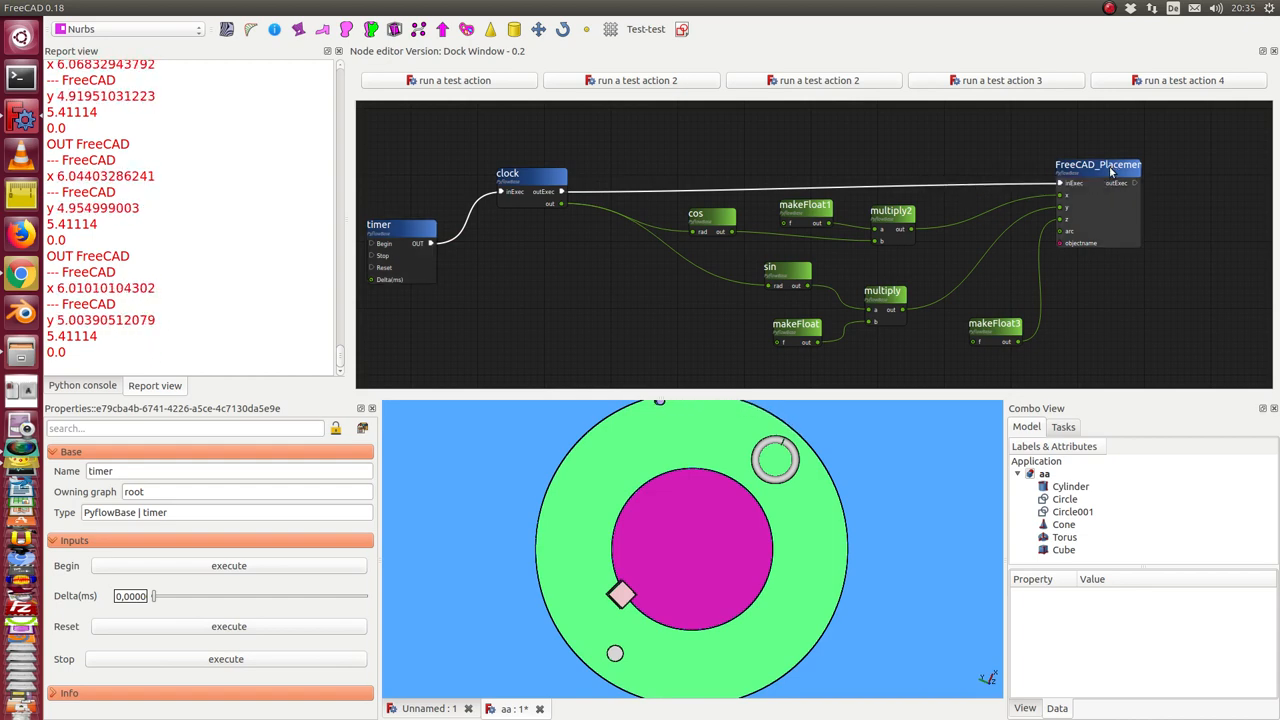
# Show the FreeCAD_Placement node's arc, objectname Cylinder, and x, y, z inputs.
pyautogui.click(1098, 164)
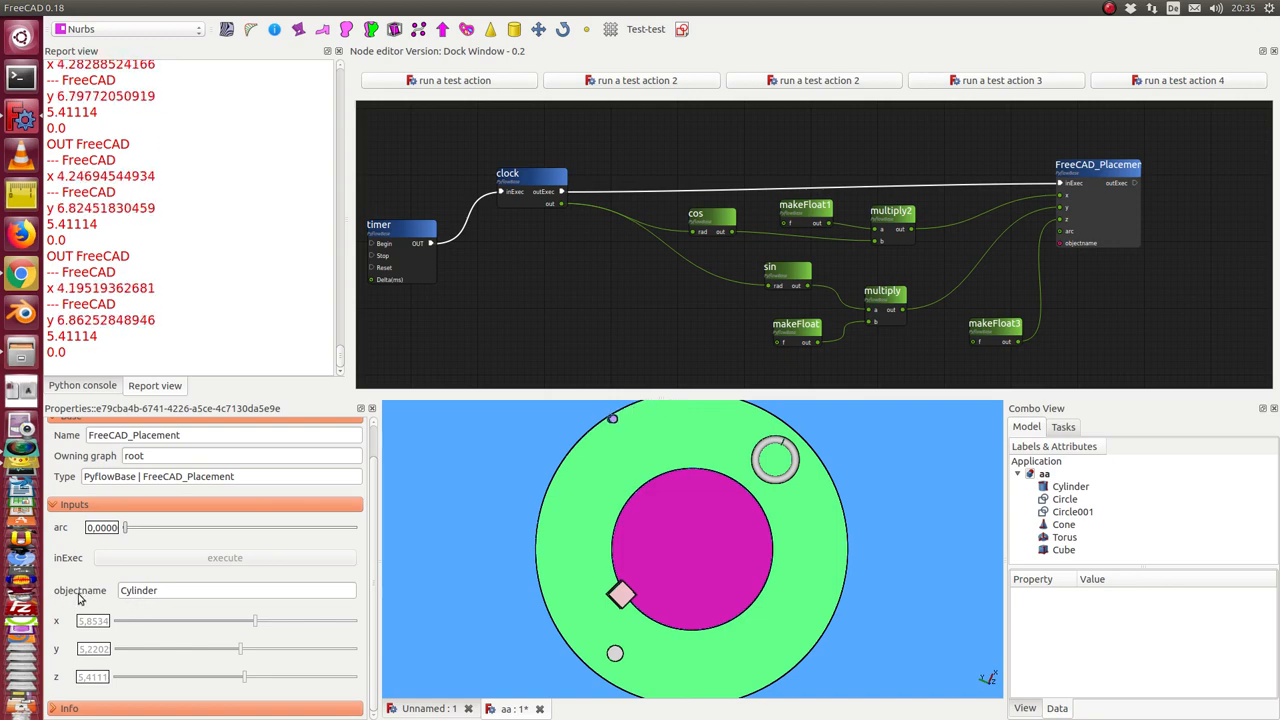
# Change the FreeCAD_Placement objectname from Cylinder to Box.
pyautogui.click(237, 590)
pyautogui.write('Box')
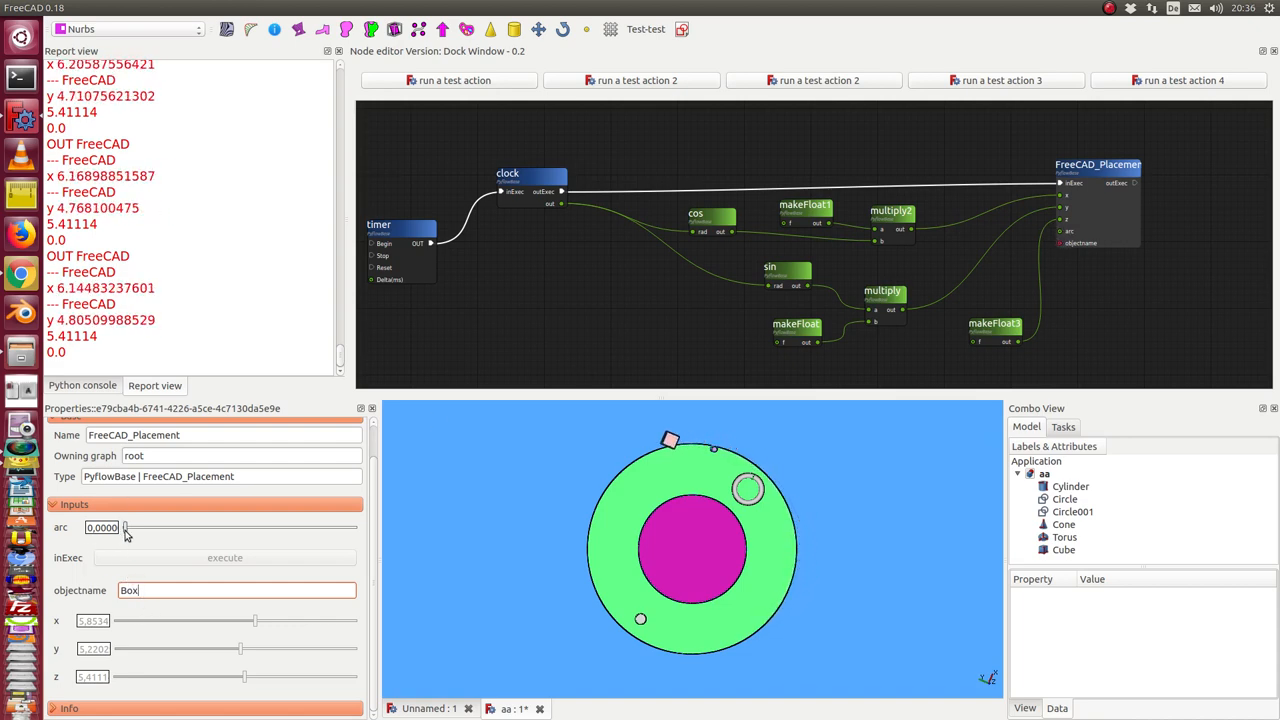
# Sweep the placement arc up and down around the ring, settling near 2.08.
pyautogui.moveTo(124, 527); pyautogui.dragTo(143, 527)
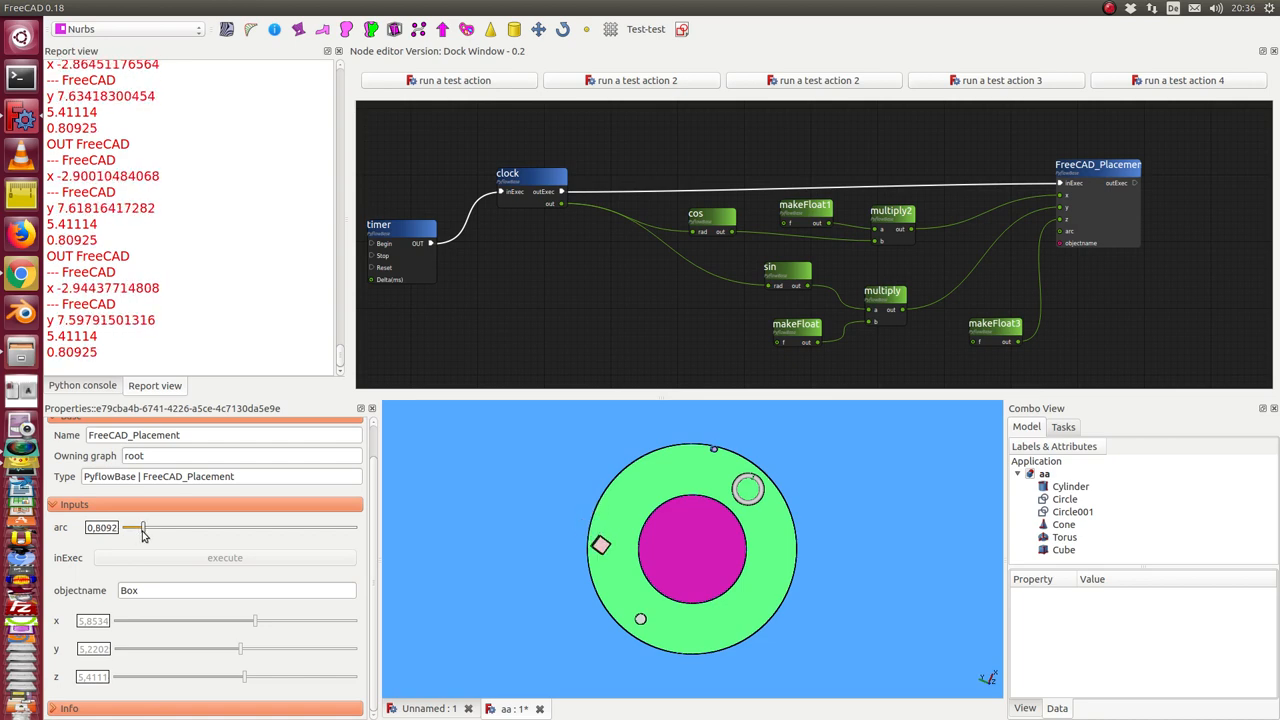
pyautogui.moveTo(140, 527); pyautogui.dragTo(182, 527)
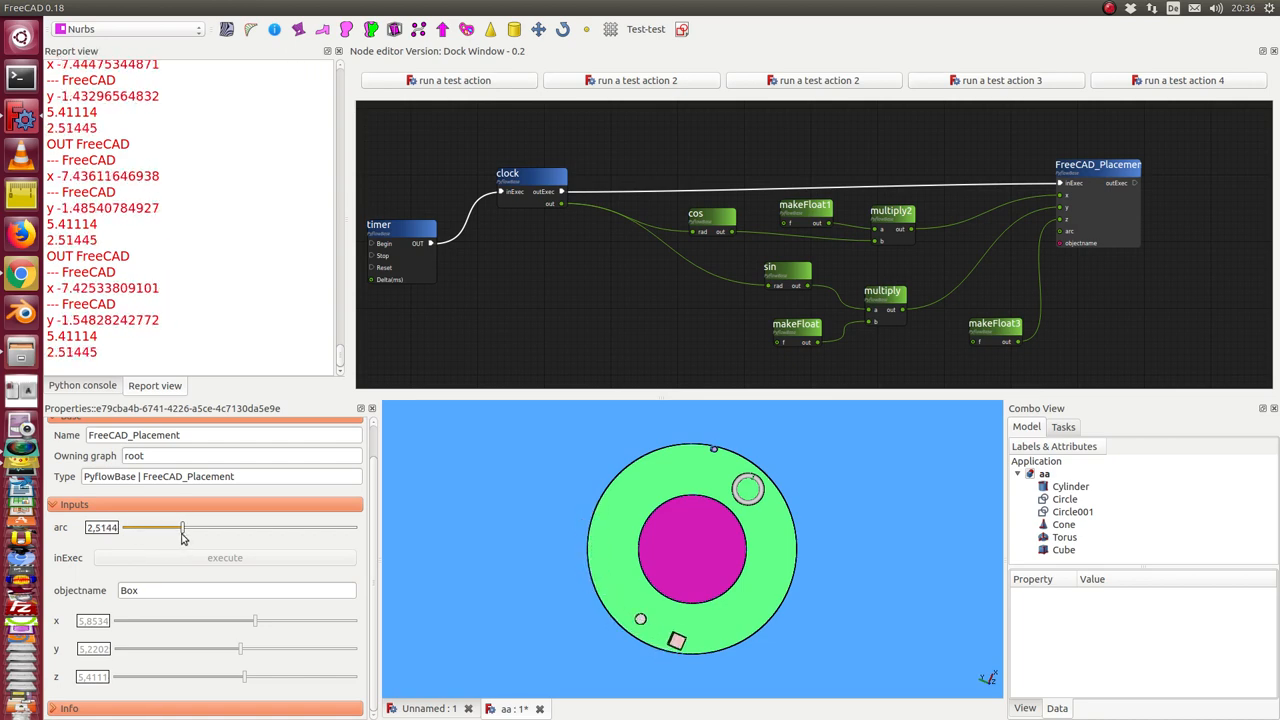
pyautogui.moveTo(182, 527); pyautogui.dragTo(251, 527)
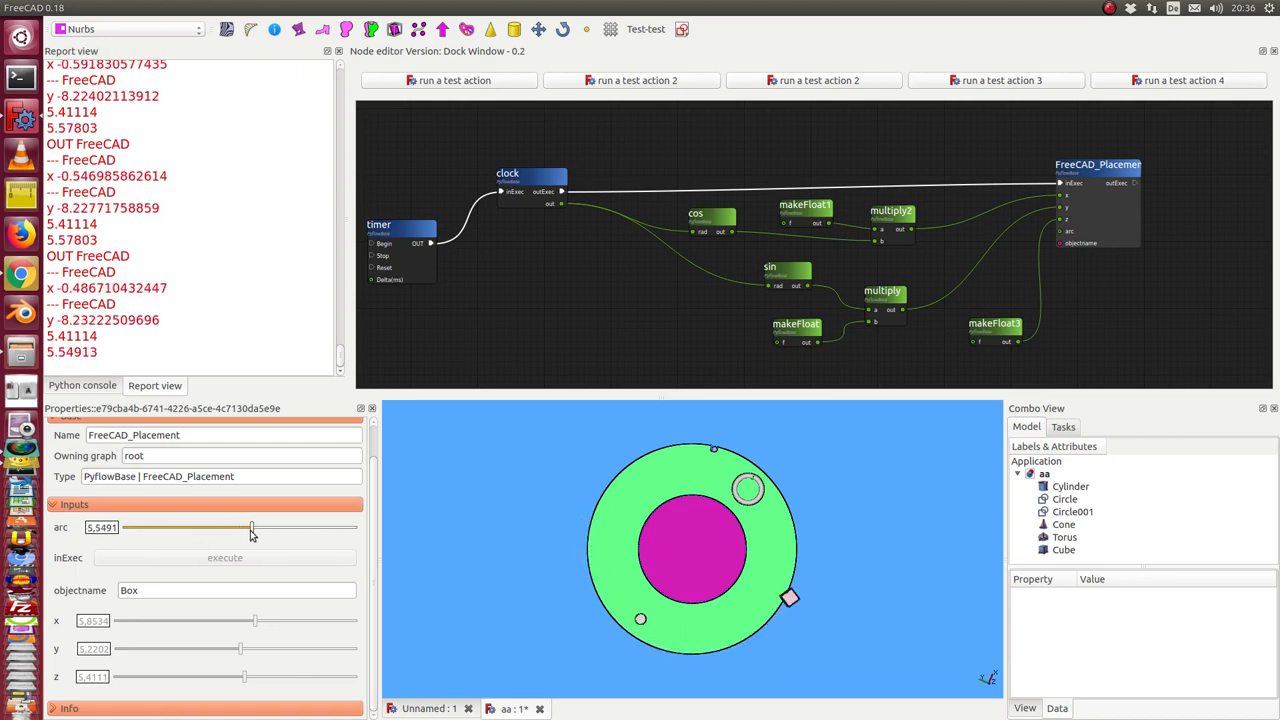
pyautogui.moveTo(252, 527); pyautogui.dragTo(235, 527)
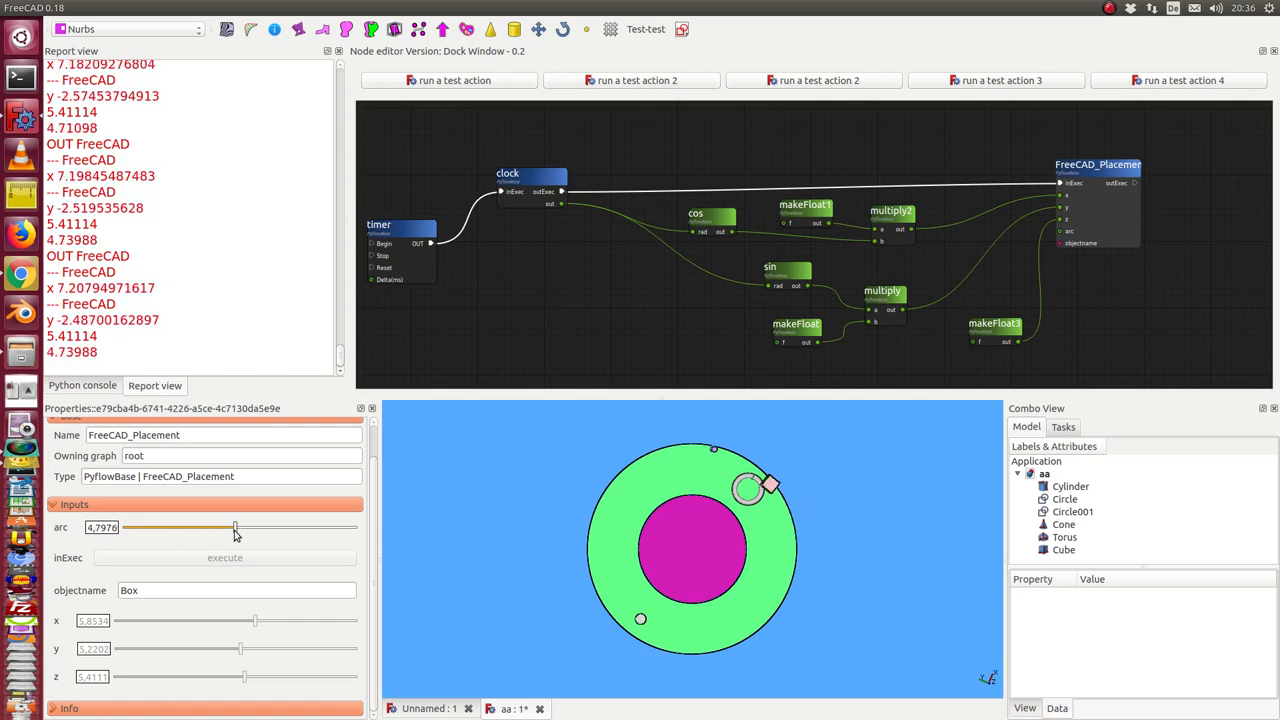
pyautogui.moveTo(235, 527); pyautogui.dragTo(210, 527)
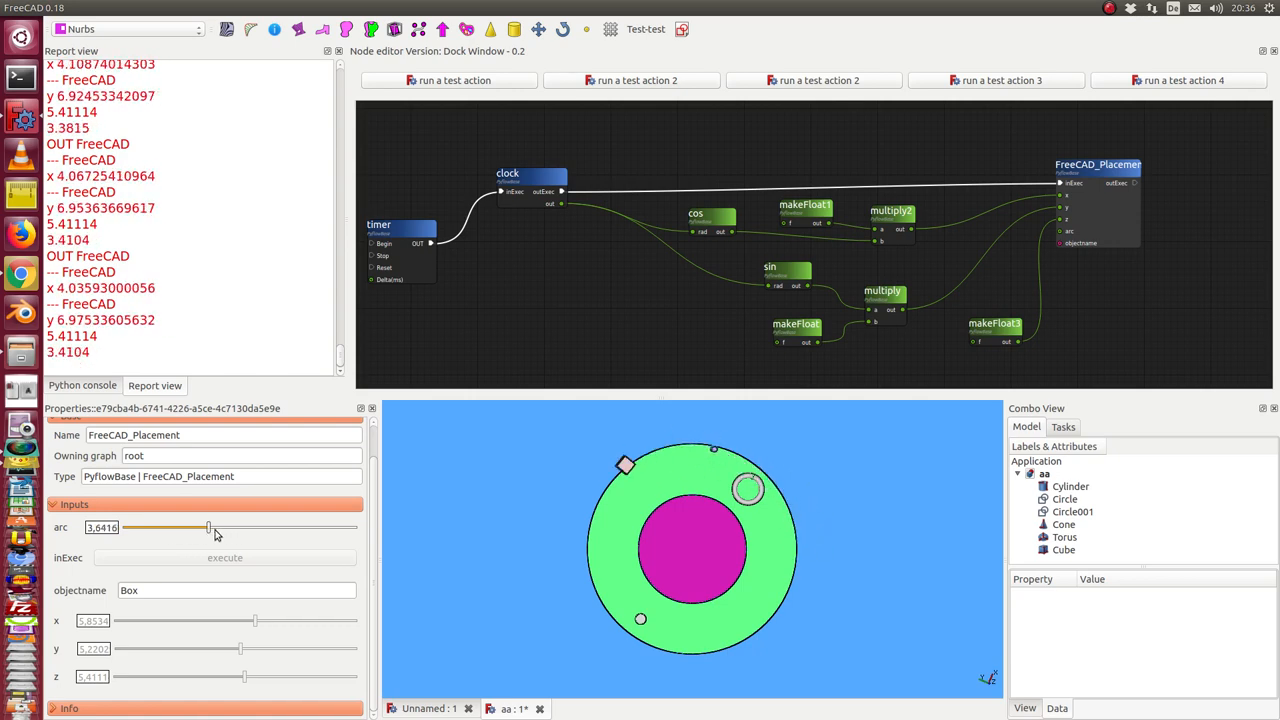
pyautogui.moveTo(208, 527); pyautogui.dragTo(172, 527)
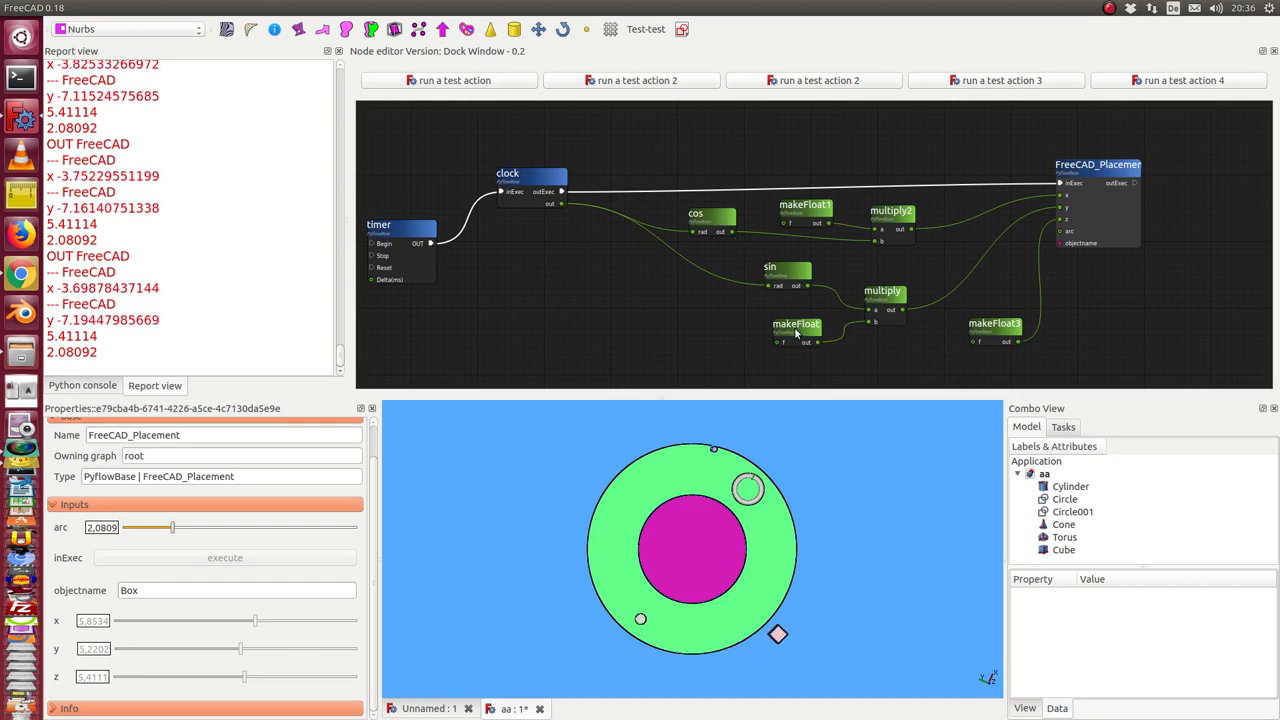
pyautogui.click(796, 325)
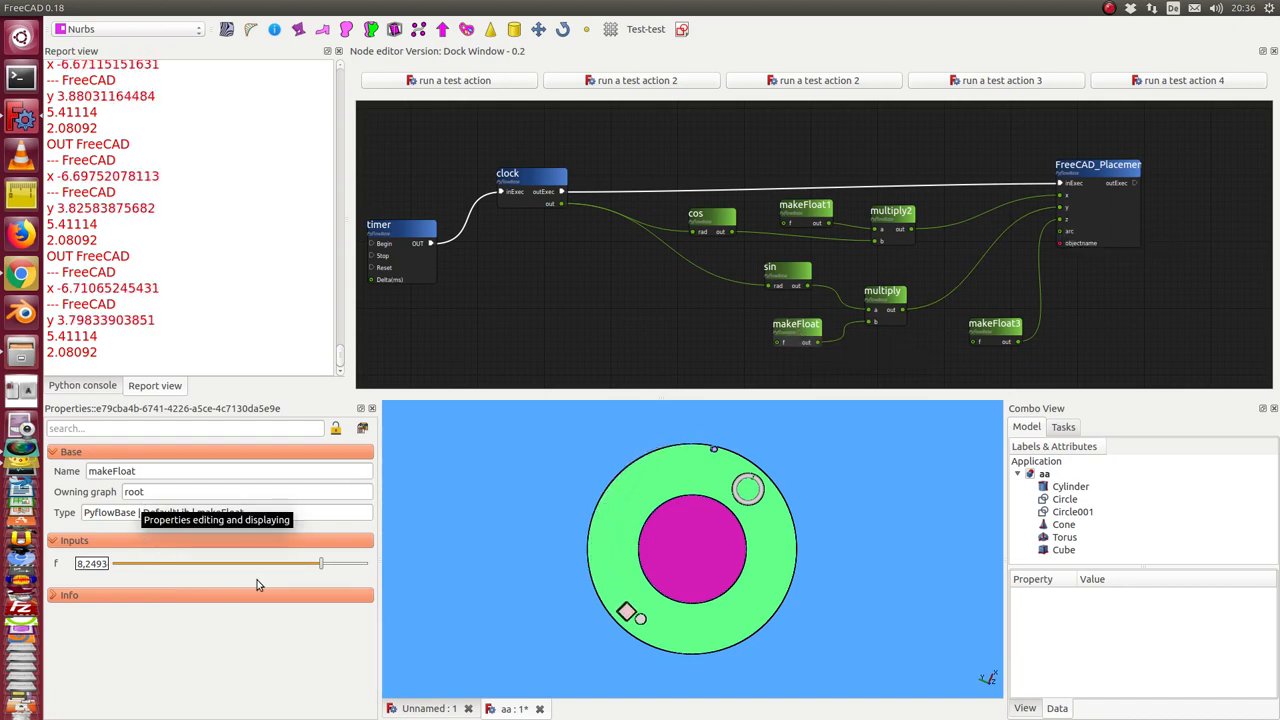
# Vary makeFloat's f from about 5.9 down near zero, then back up to about 5.6.
pyautogui.moveTo(321, 563); pyautogui.dragTo(263, 563)
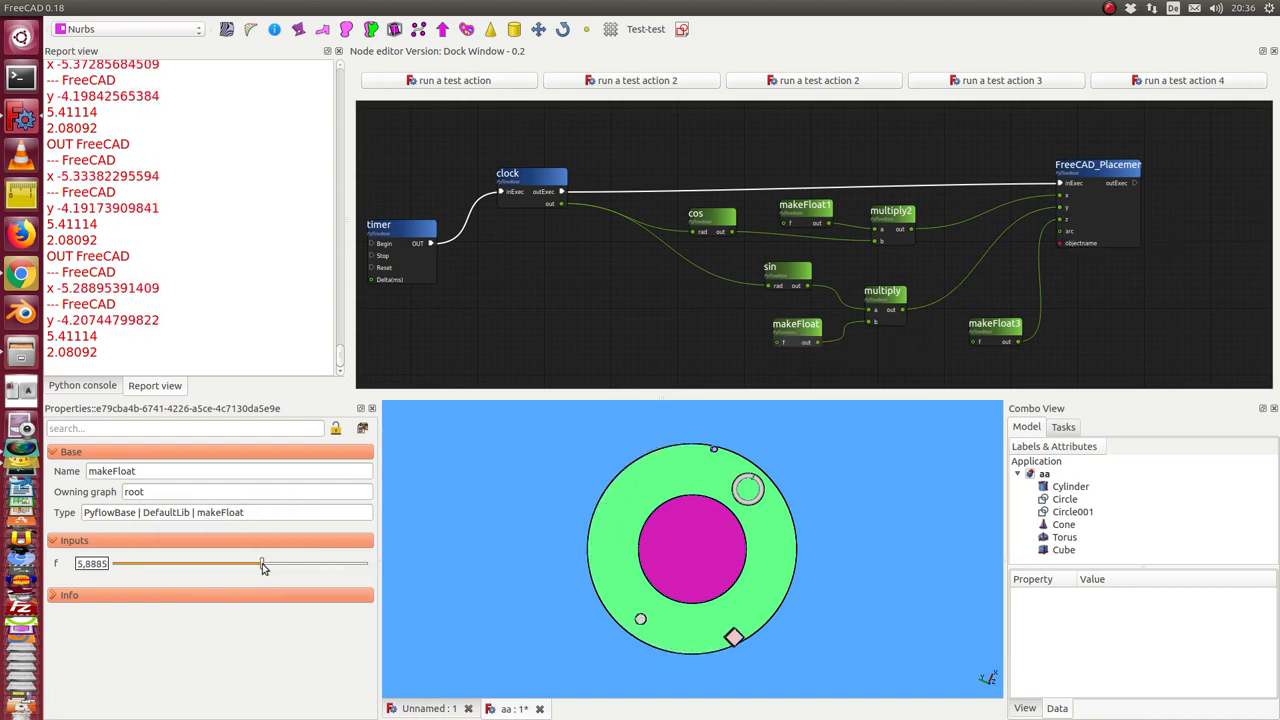
pyautogui.moveTo(262, 563); pyautogui.dragTo(172, 563)
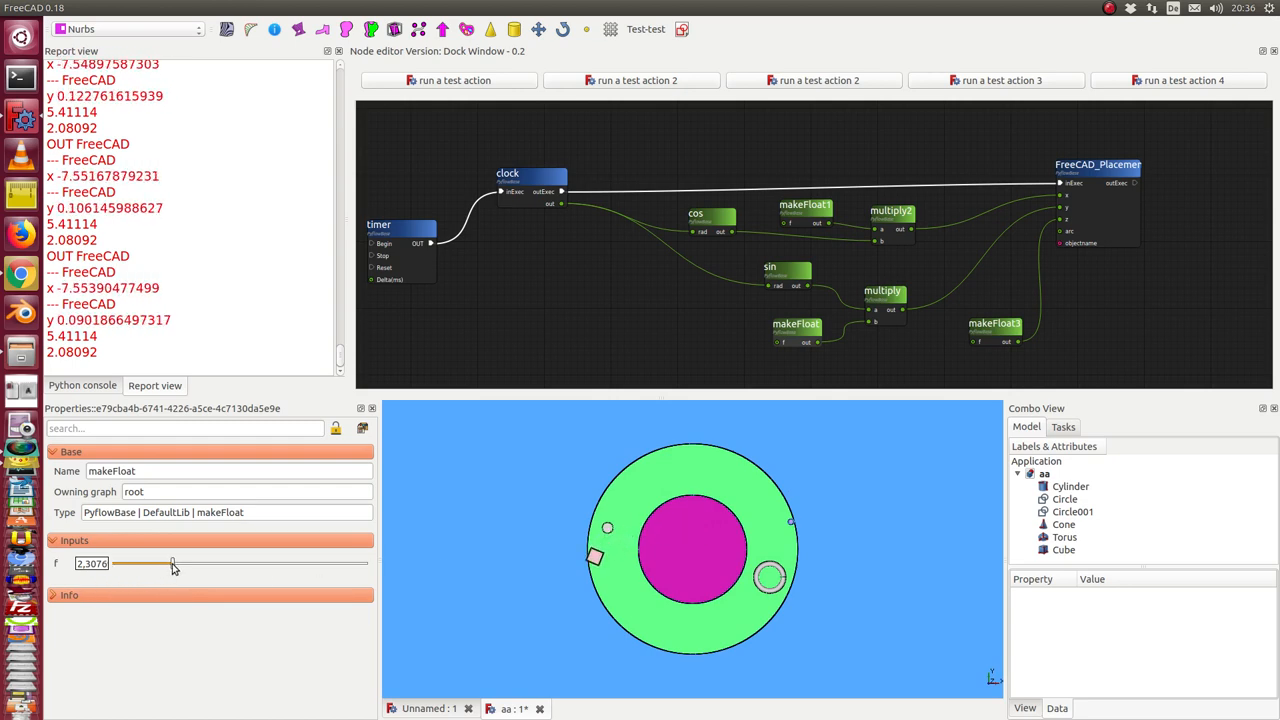
pyautogui.moveTo(173, 563); pyautogui.dragTo(130, 563)
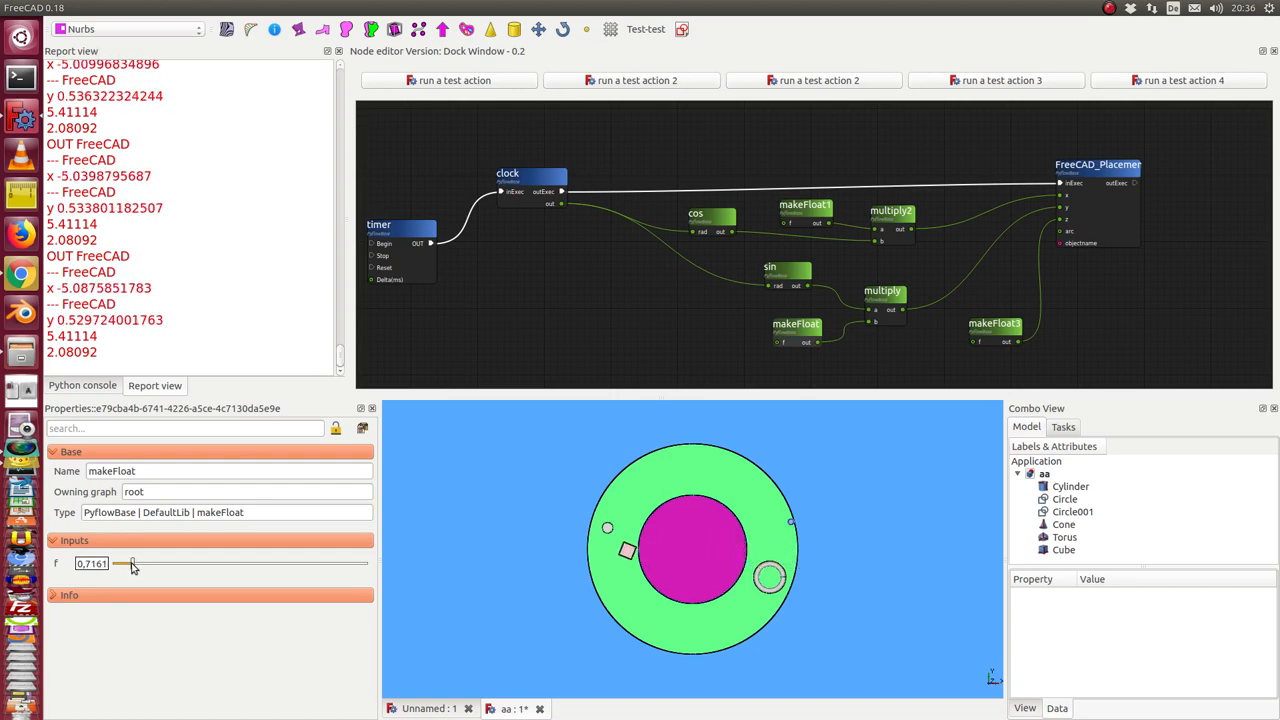
pyautogui.moveTo(130, 563); pyautogui.dragTo(255, 563)
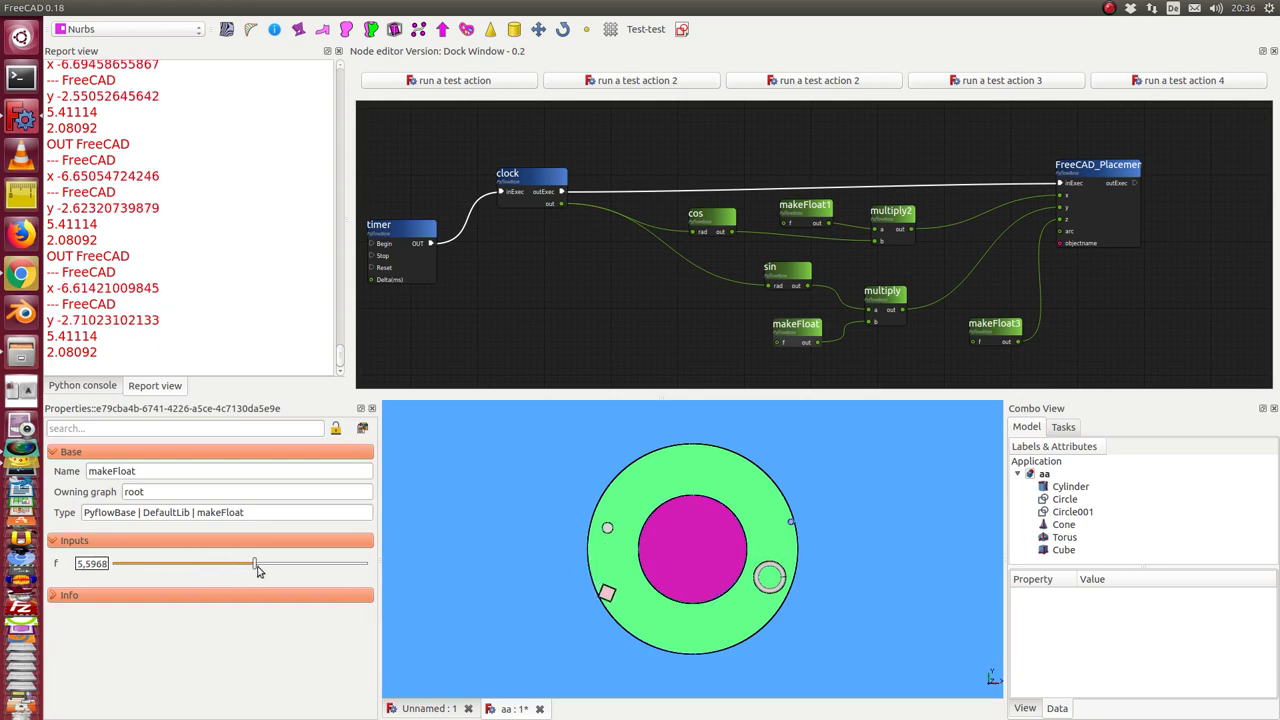
pyautogui.moveTo(255, 563); pyautogui.dragTo(300, 563)
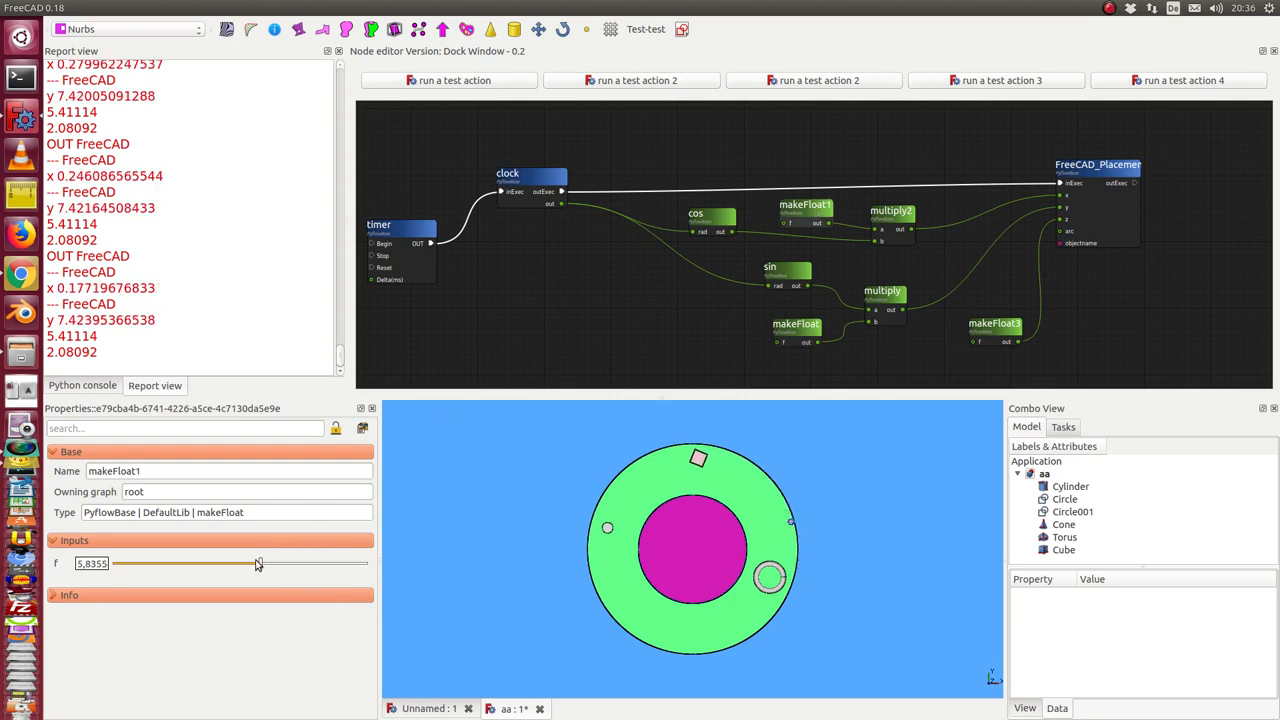
# Lower makeFloat1's f to about 1.09, then raise it to 2,7321.
pyautogui.moveTo(258, 563); pyautogui.dragTo(140, 563)
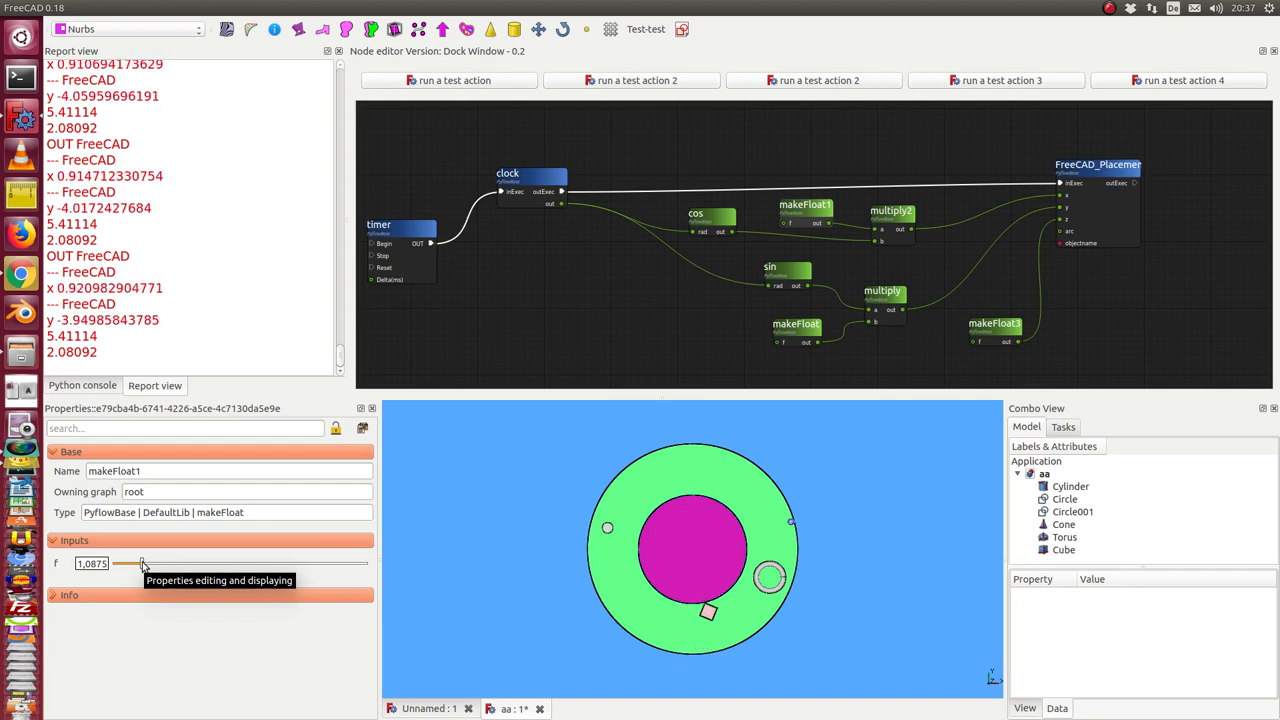
pyautogui.moveTo(133, 563); pyautogui.dragTo(183, 563)
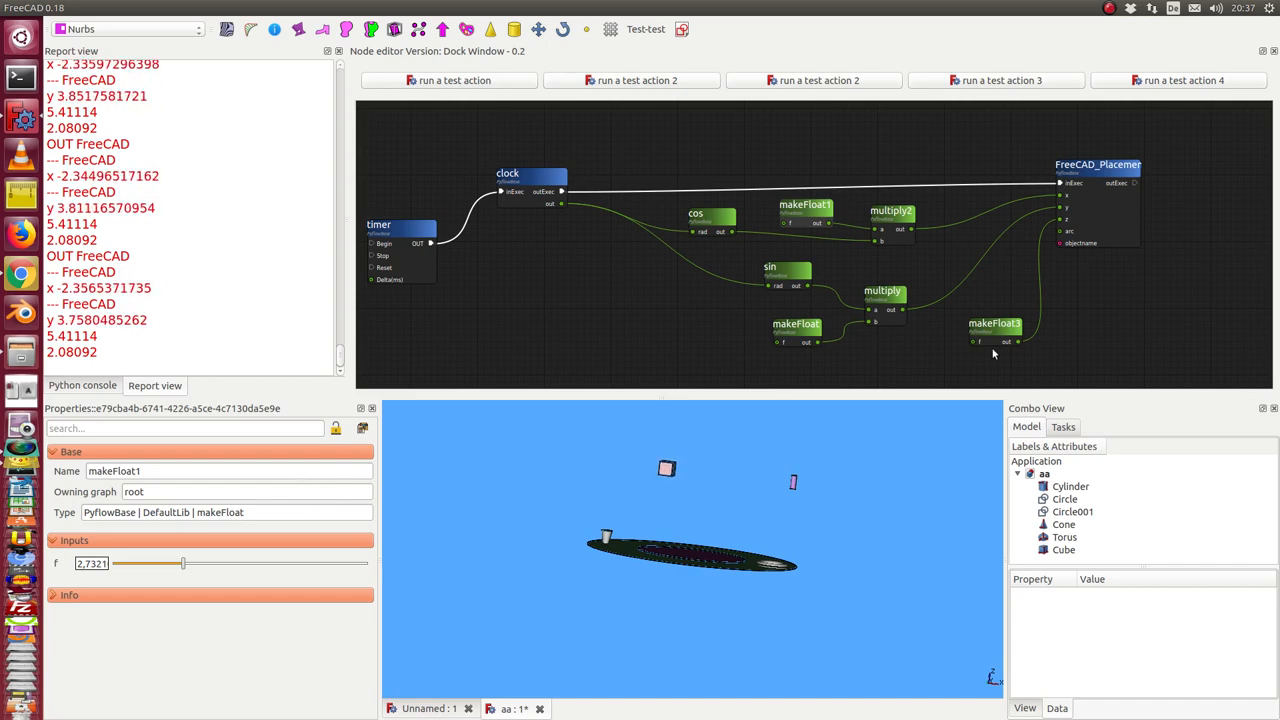
# Vary makeFloat3's box height, settle near 0.95, then review timer and placement nodes.
pyautogui.click(995, 323)
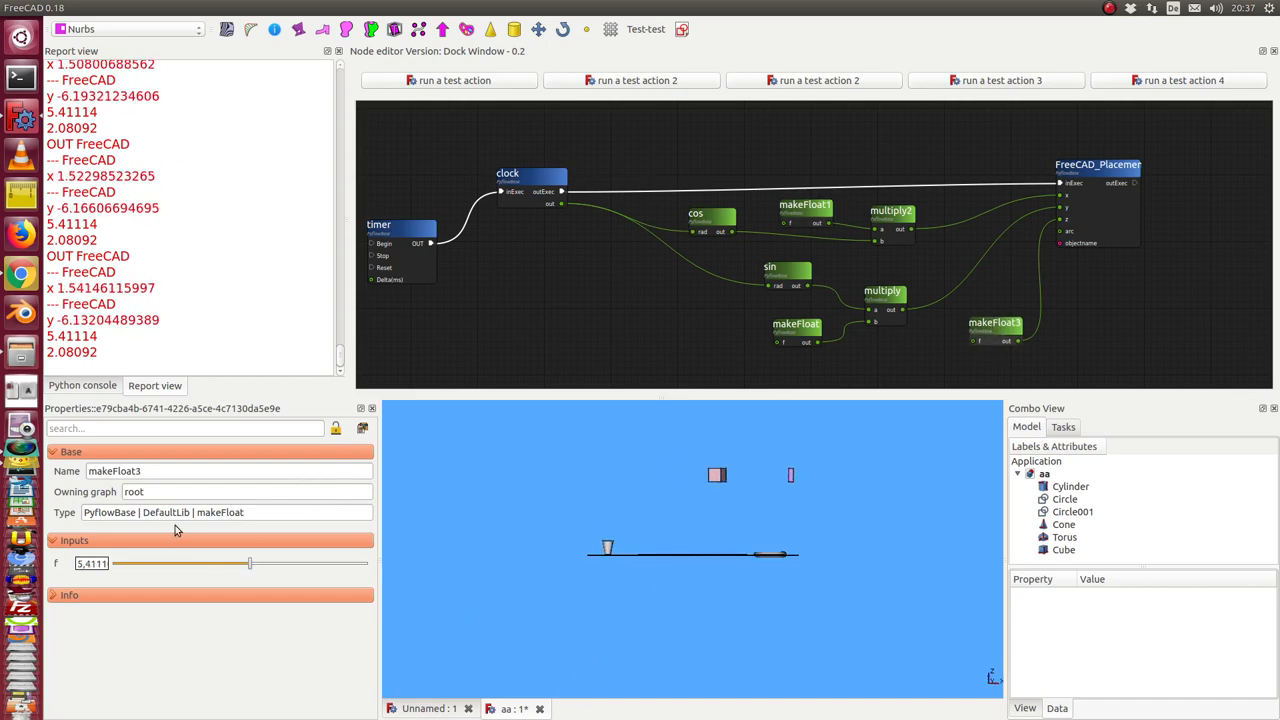
pyautogui.moveTo(250, 563); pyautogui.dragTo(228, 563)
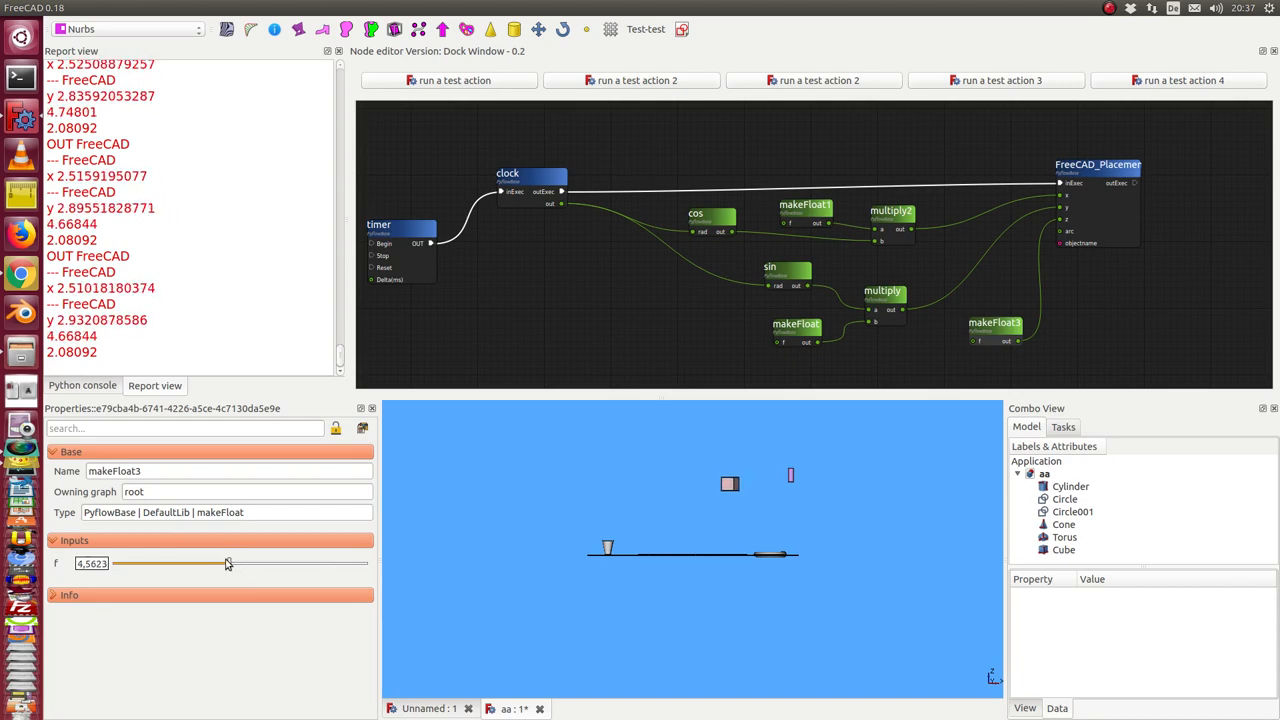
pyautogui.moveTo(227, 563); pyautogui.dragTo(167, 563)
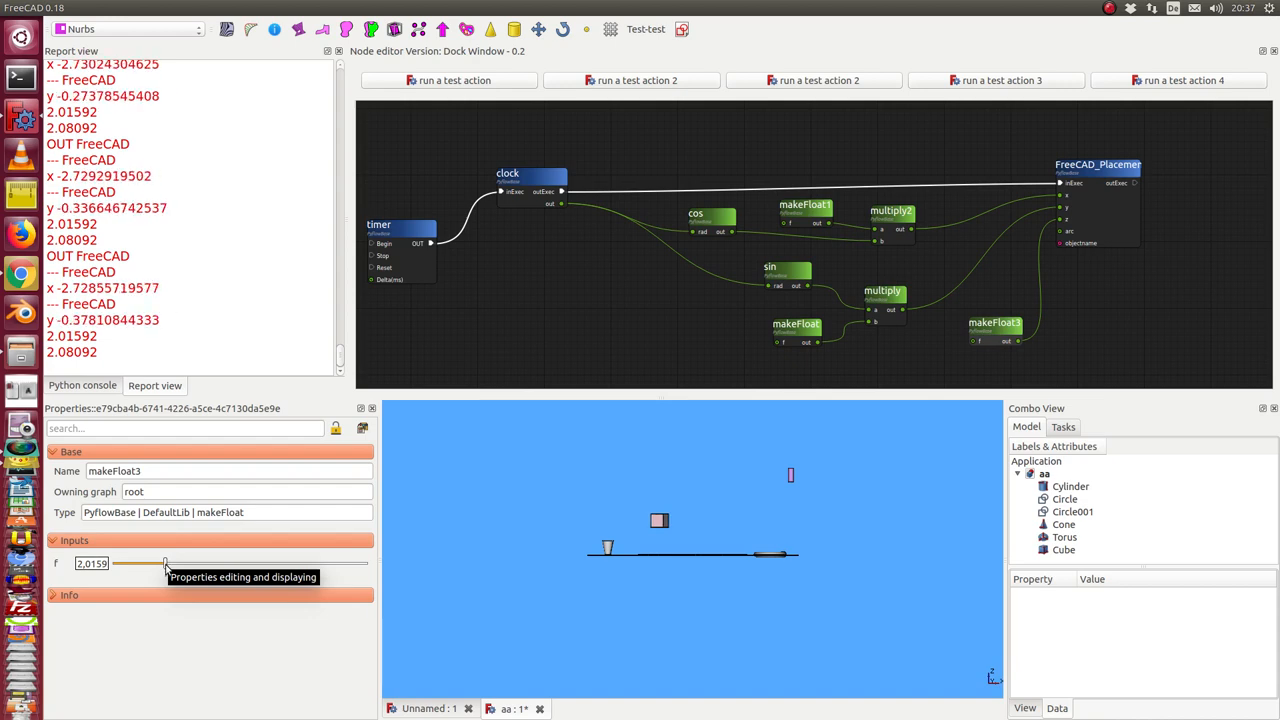
pyautogui.moveTo(165, 563); pyautogui.dragTo(296, 563)
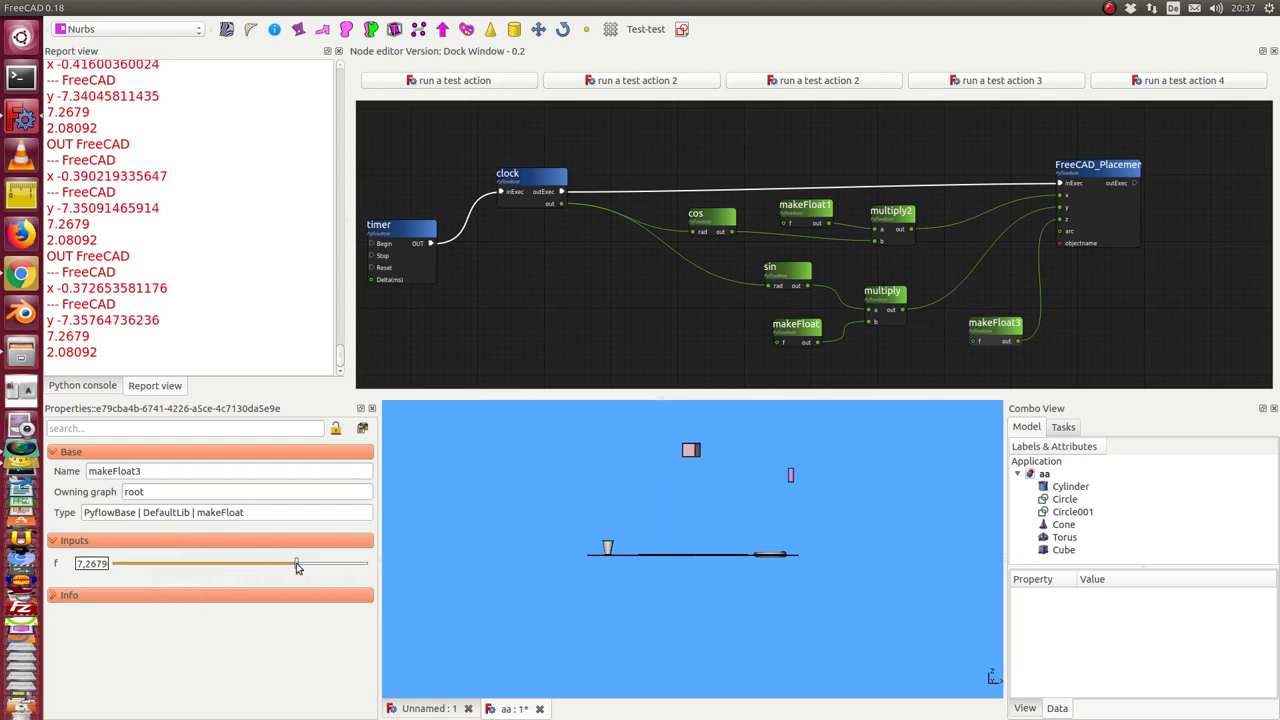
pyautogui.moveTo(297, 563); pyautogui.dragTo(163, 563)
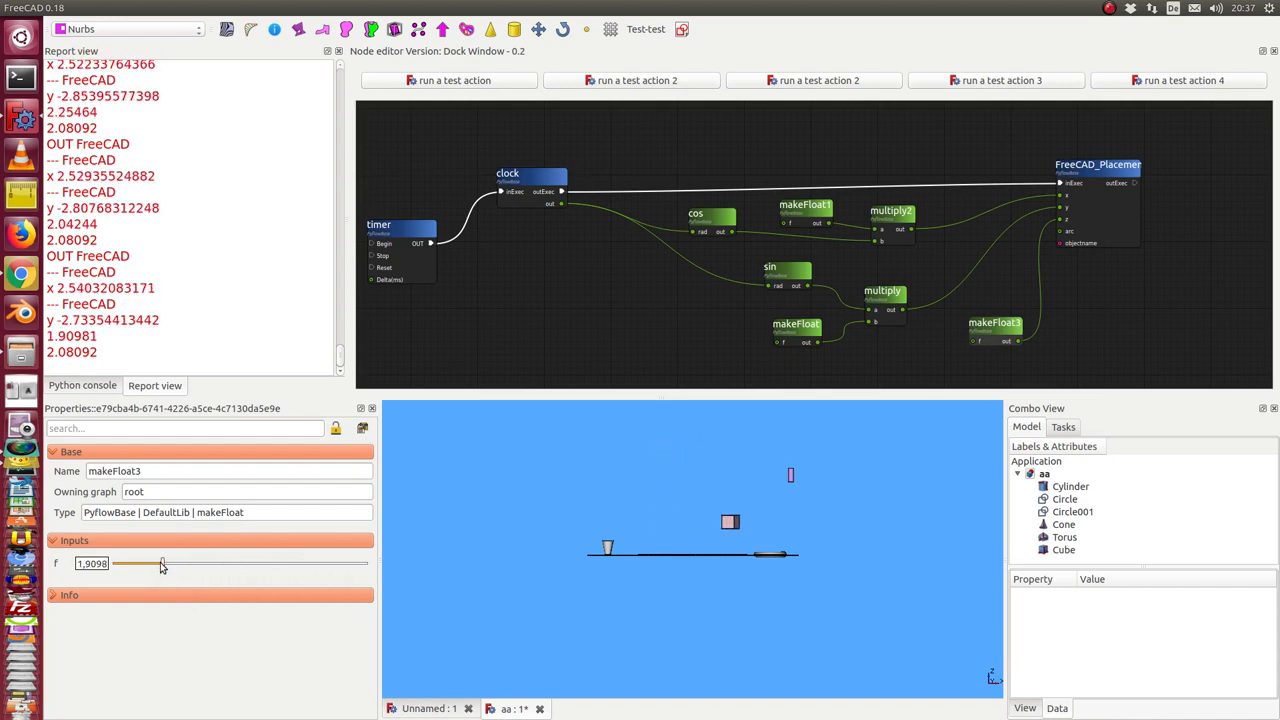
pyautogui.moveTo(163, 563); pyautogui.dragTo(138, 563)
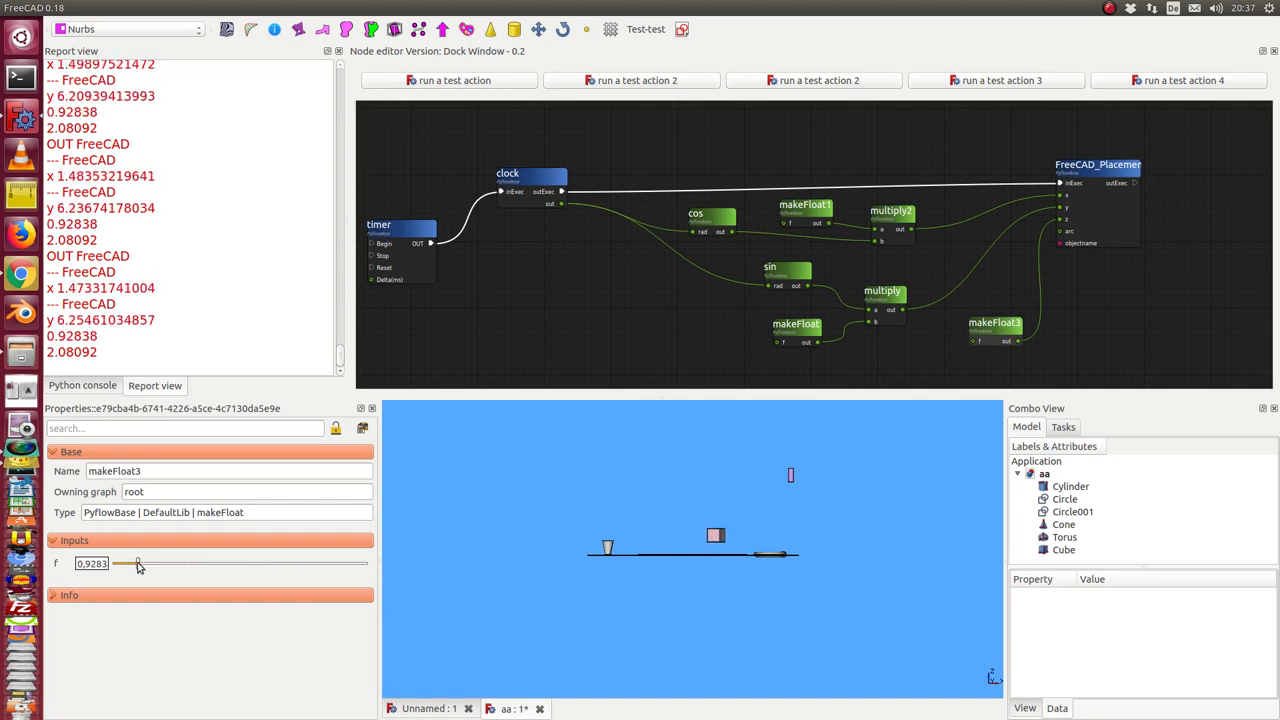
pyautogui.moveTo(138, 563); pyautogui.dragTo(143, 563)
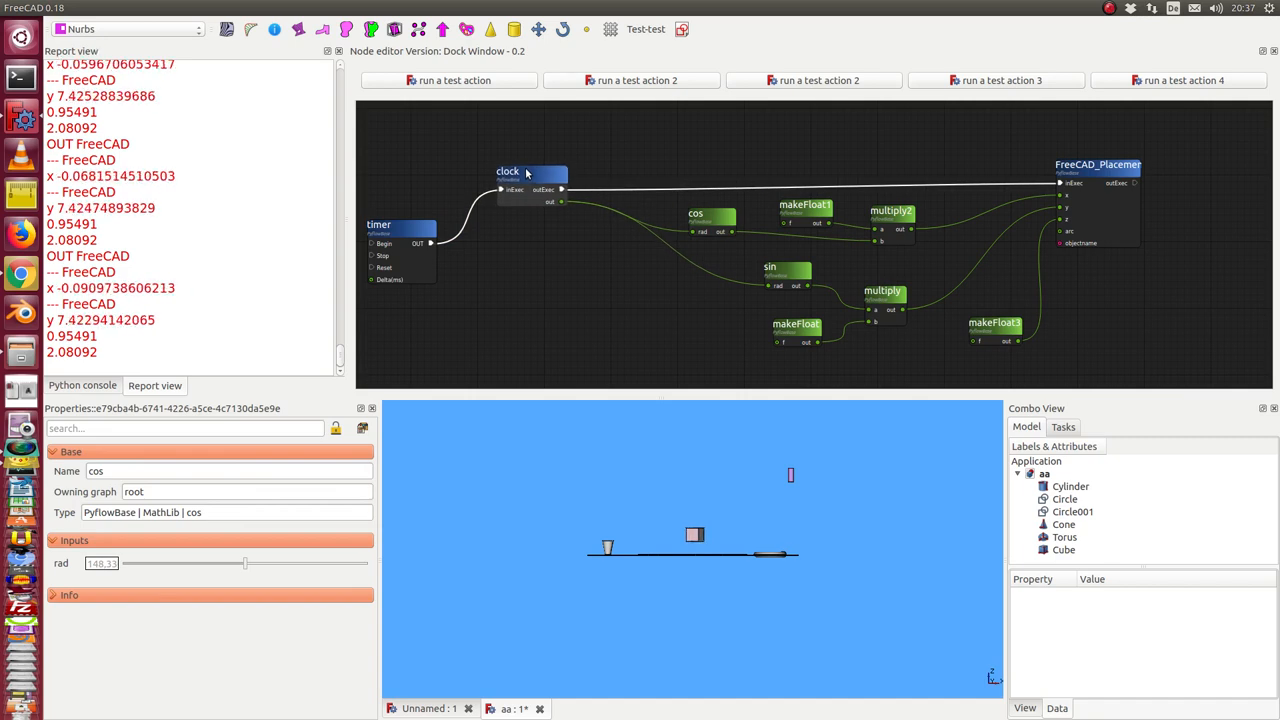
pyautogui.click(400, 225)
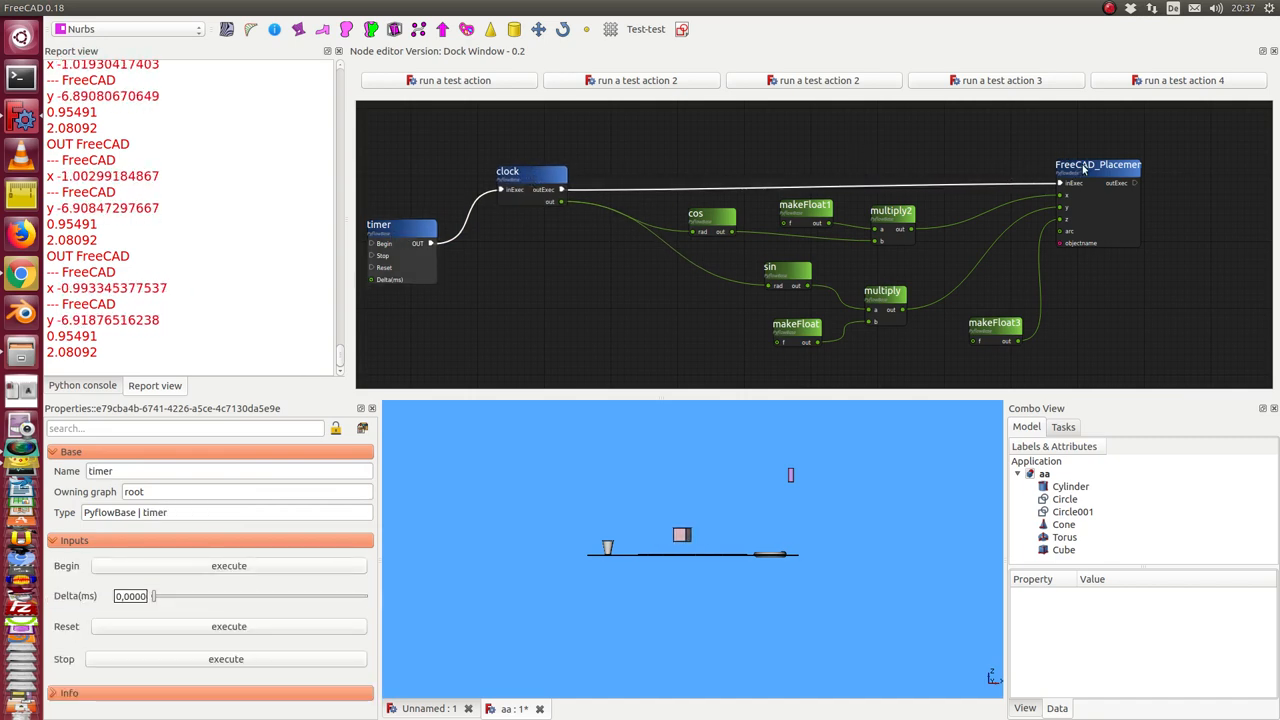
pyautogui.click(1097, 164)
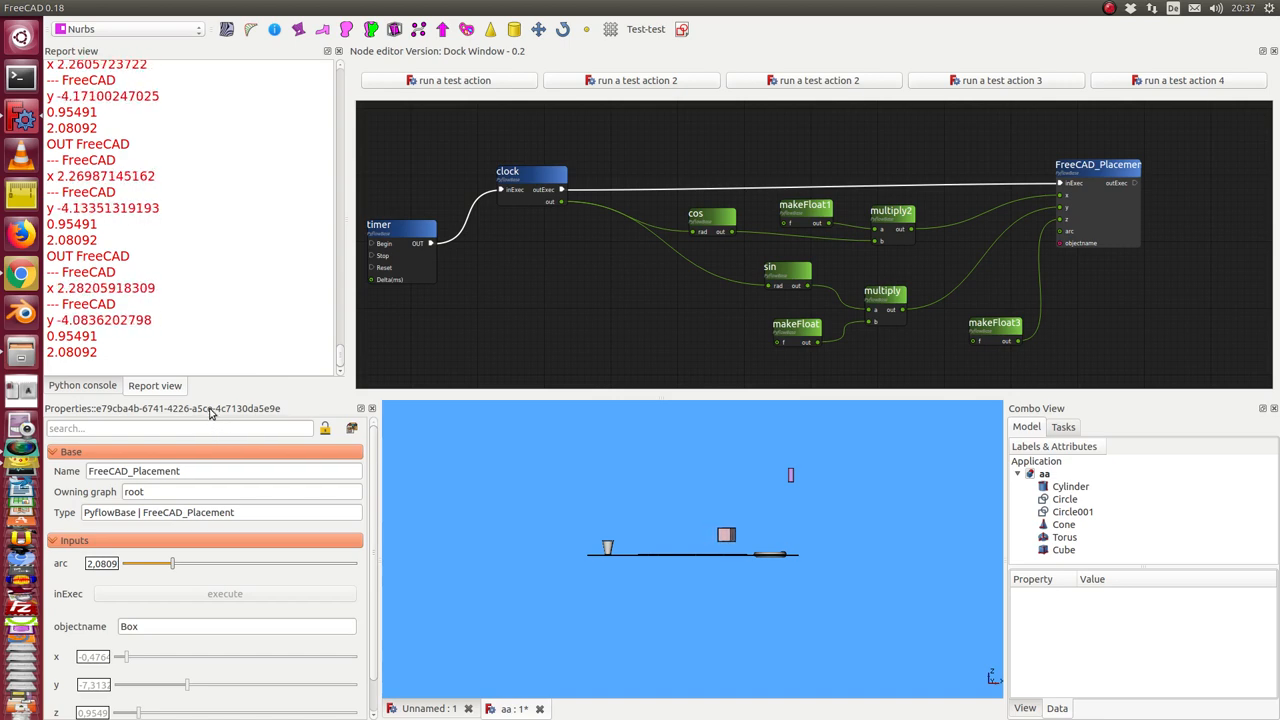